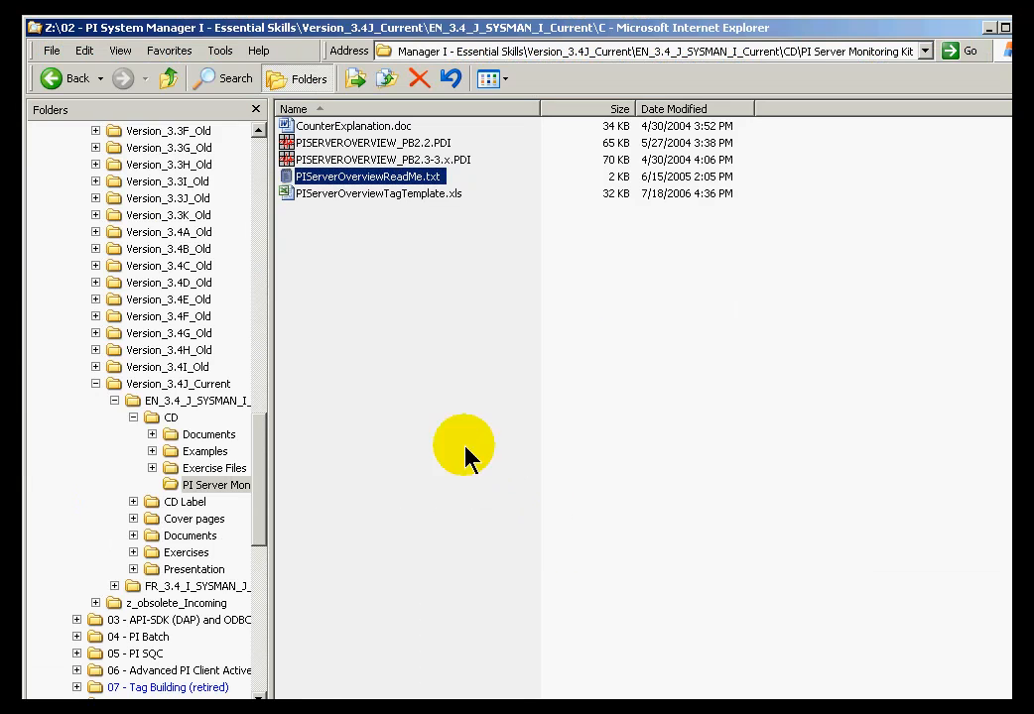
- Browse Local Disk (C:) > Program Files > PIPC > DAT to show its log and setup files
scroll(up, 3)
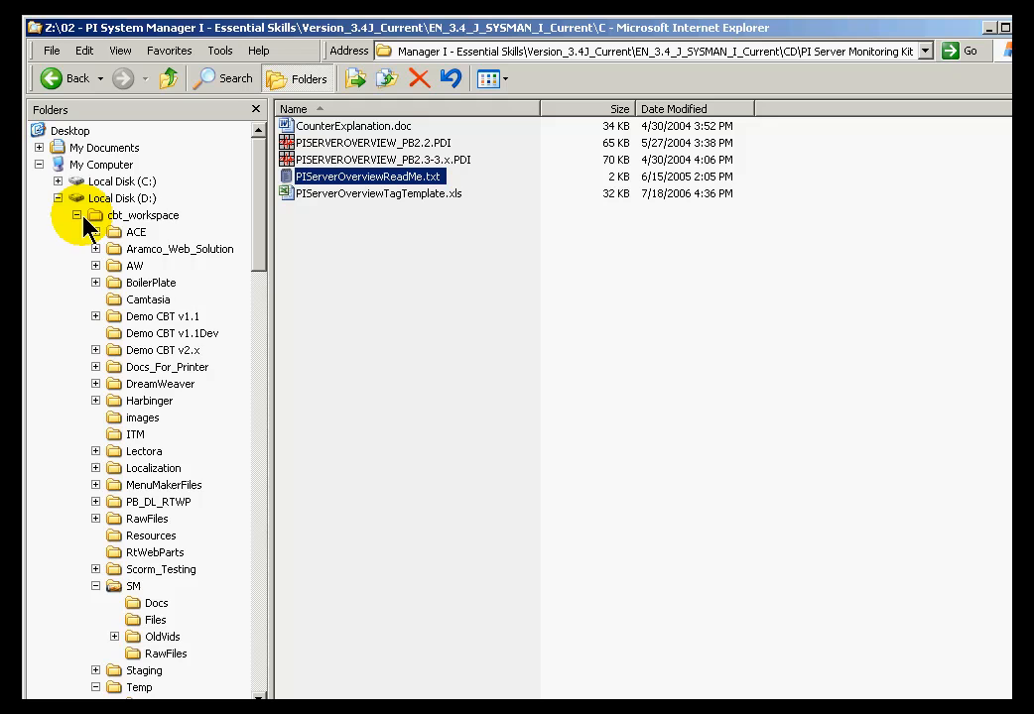
click(76, 183)
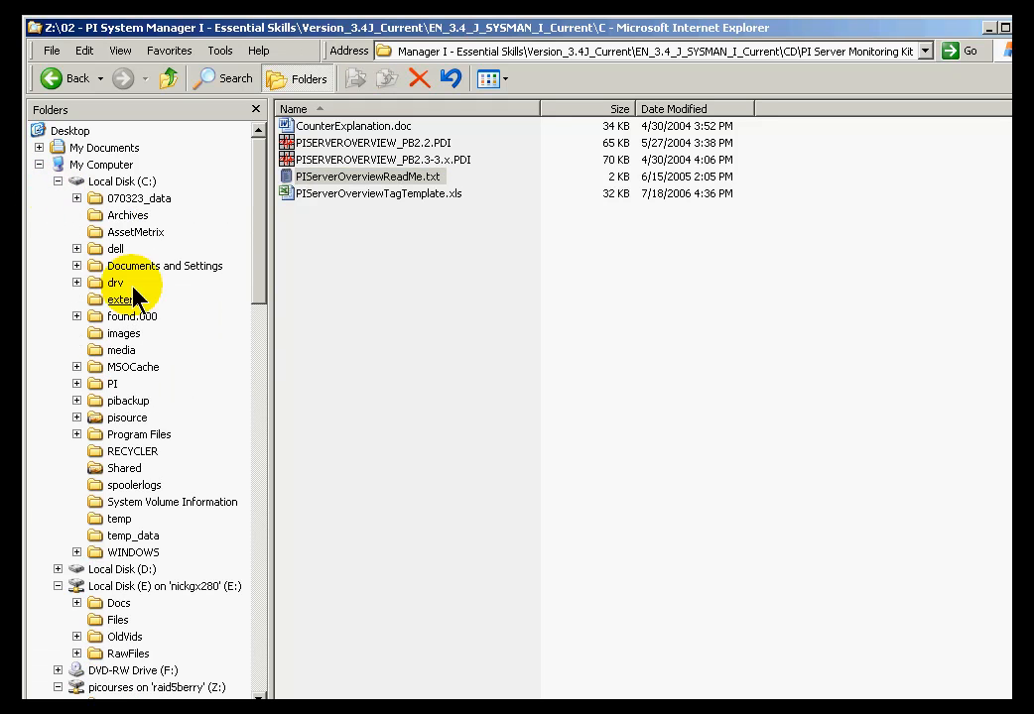
mouse_move(83, 449)
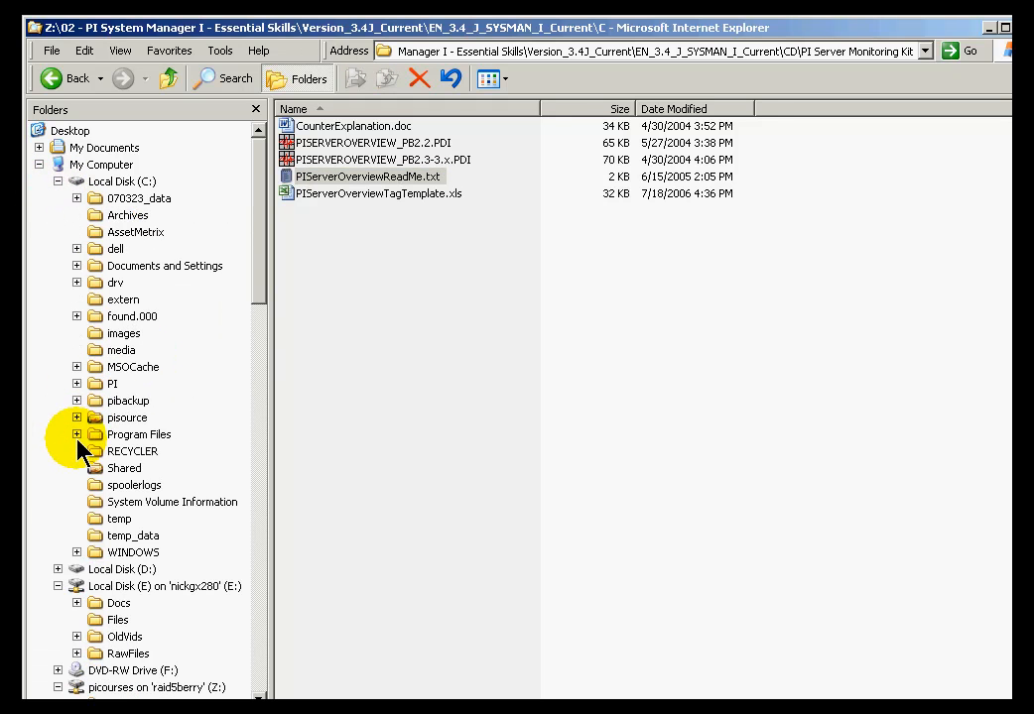
click(78, 432)
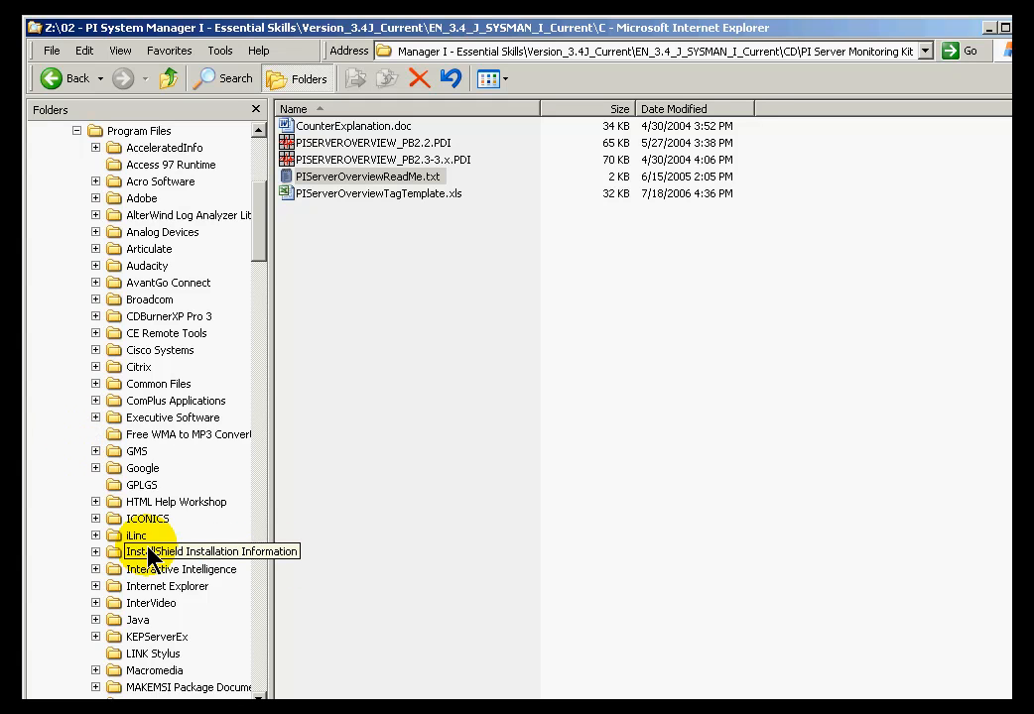
scroll(down, 3)
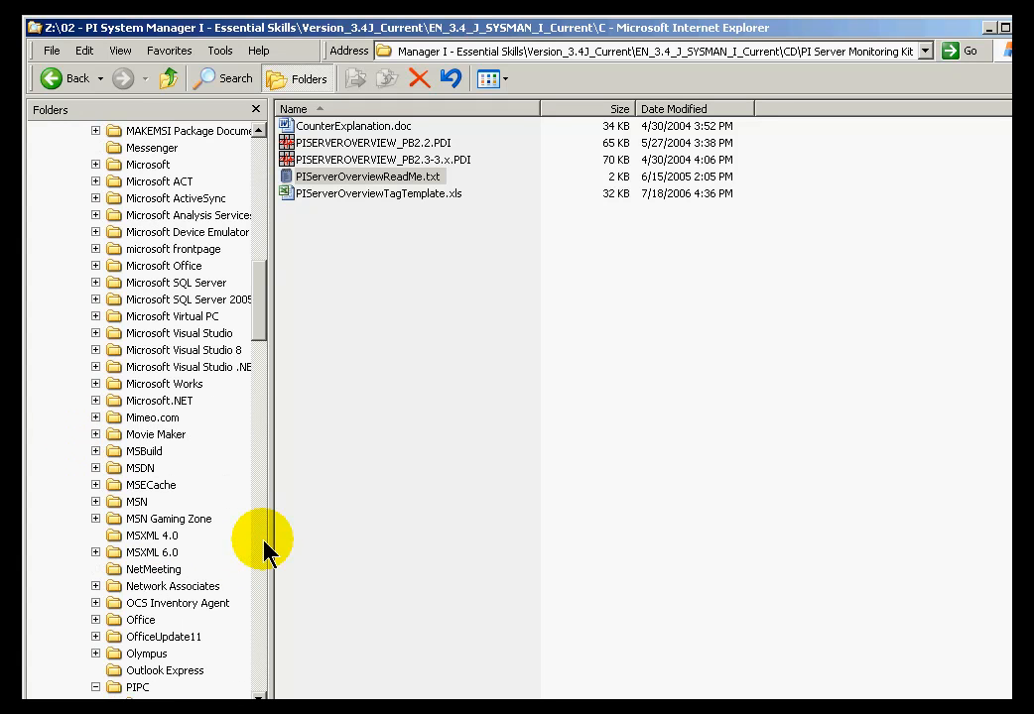
click(95, 686)
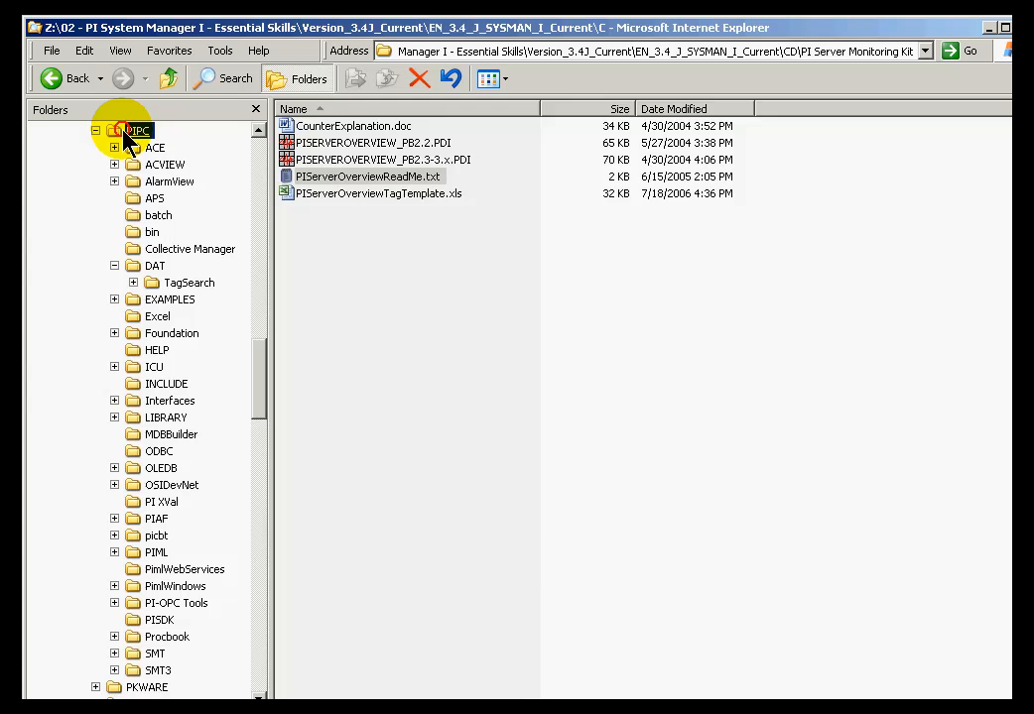
click(155, 266)
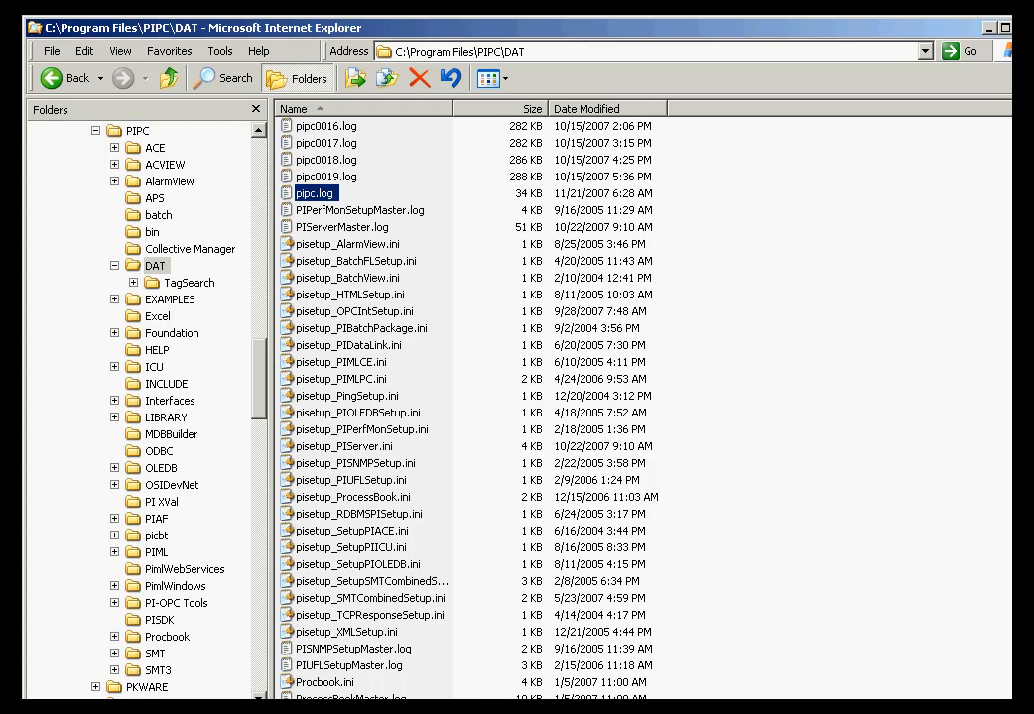
click(39, 704)
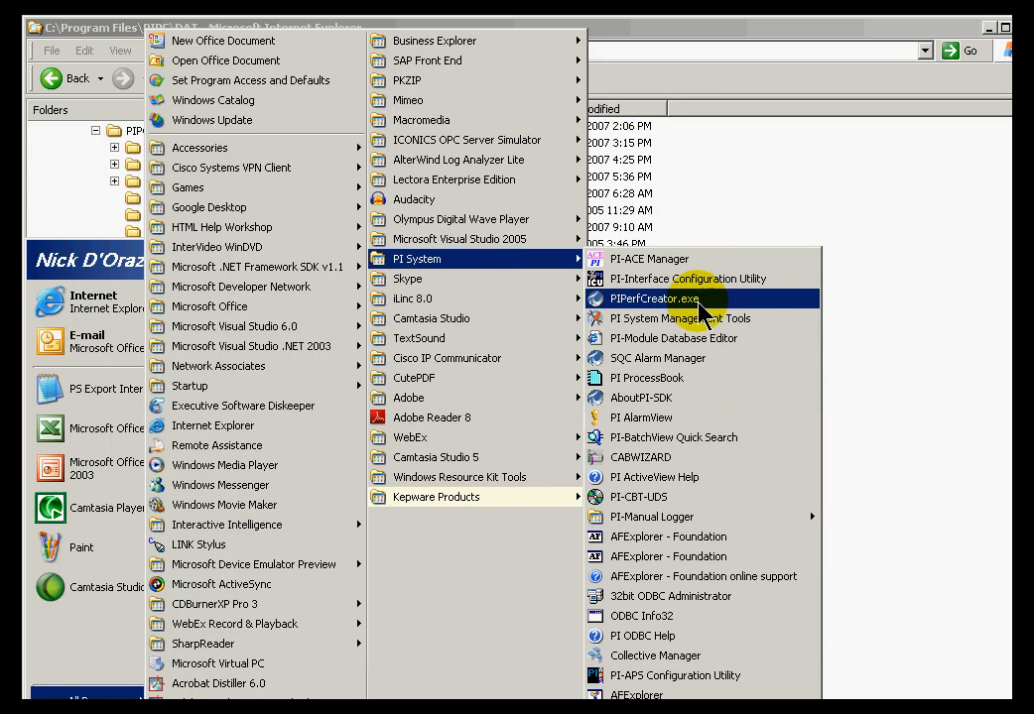
- Launch PI System Management Tools and expand the Operation plugins to Message Logs
click(678, 318)
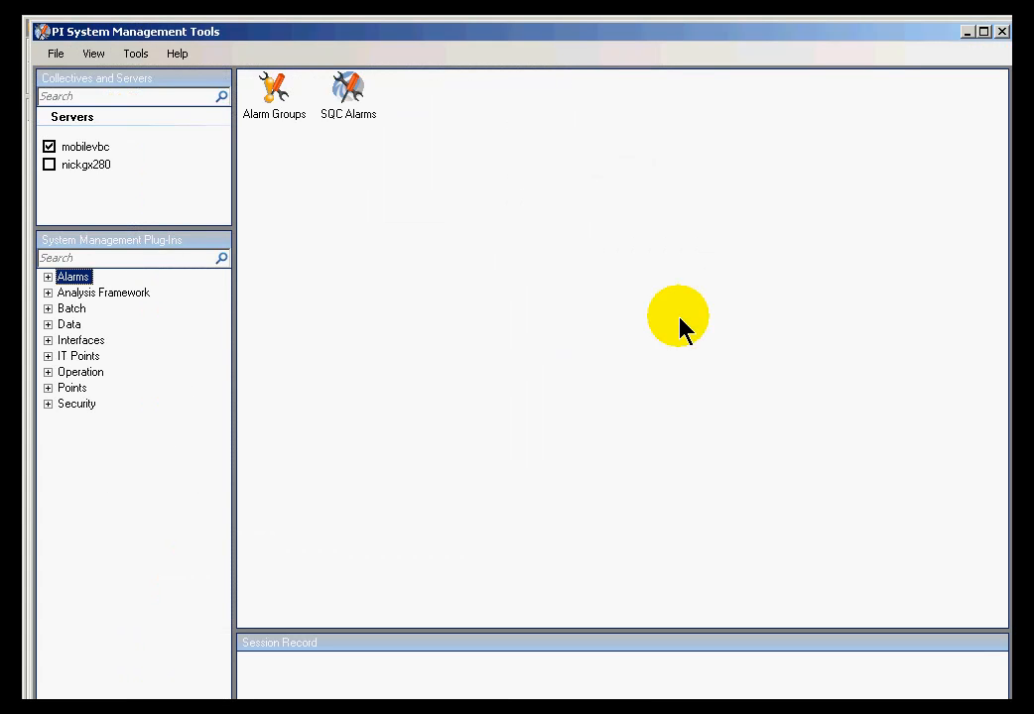
click(48, 371)
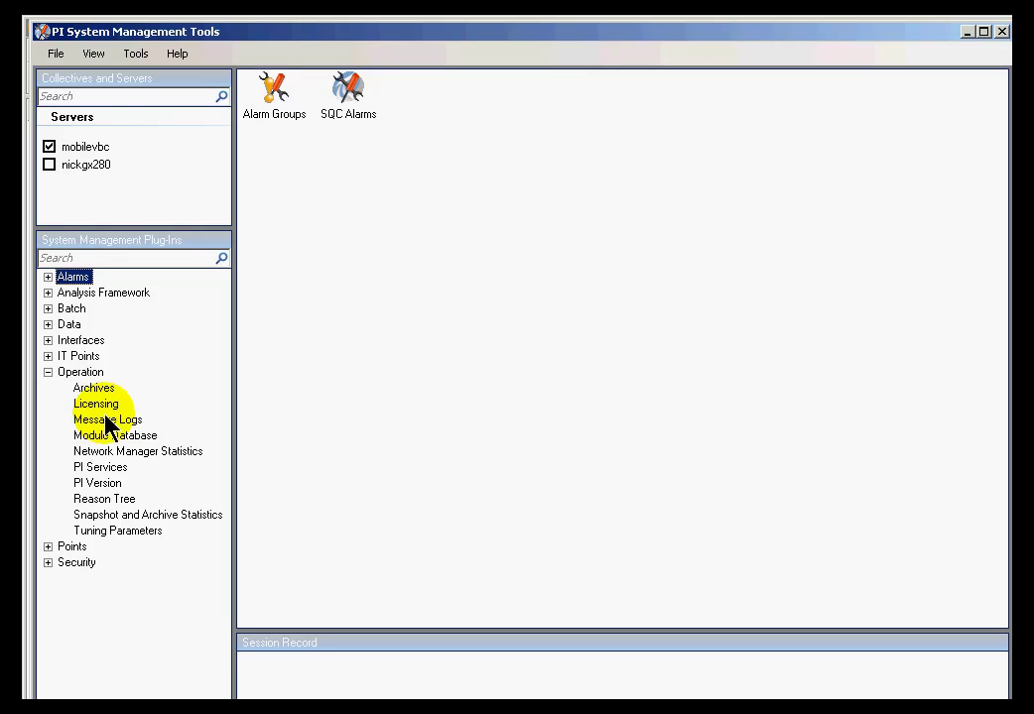
click(107, 418)
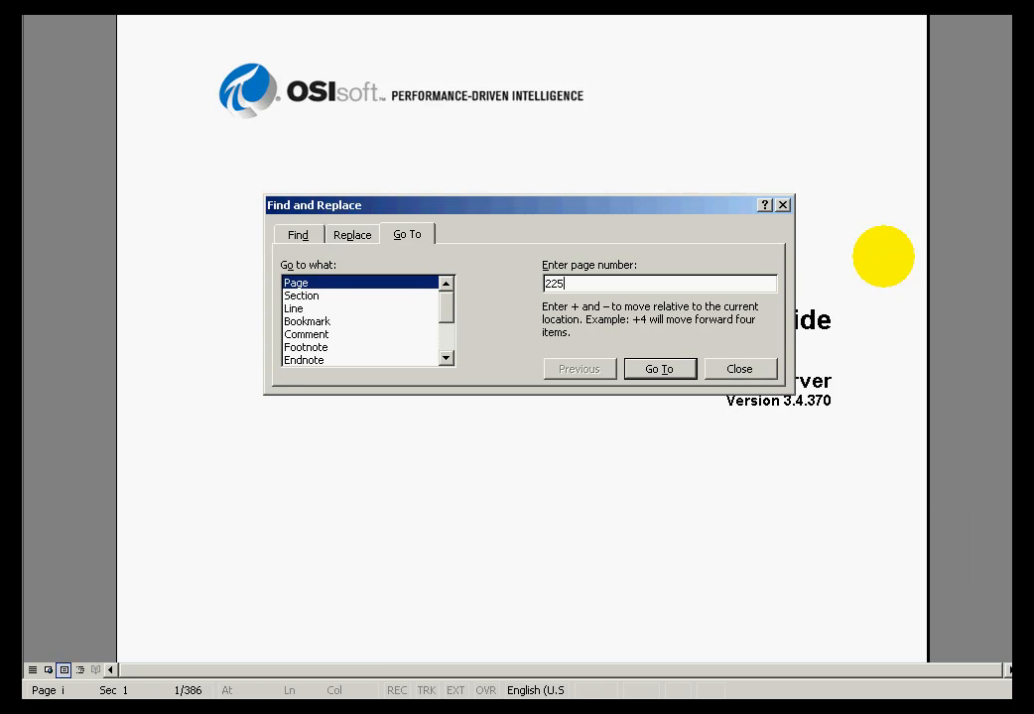
- Go to page 225, Chapter 11 Troubleshooting and Repair, and scroll through its checklist
click(659, 368)
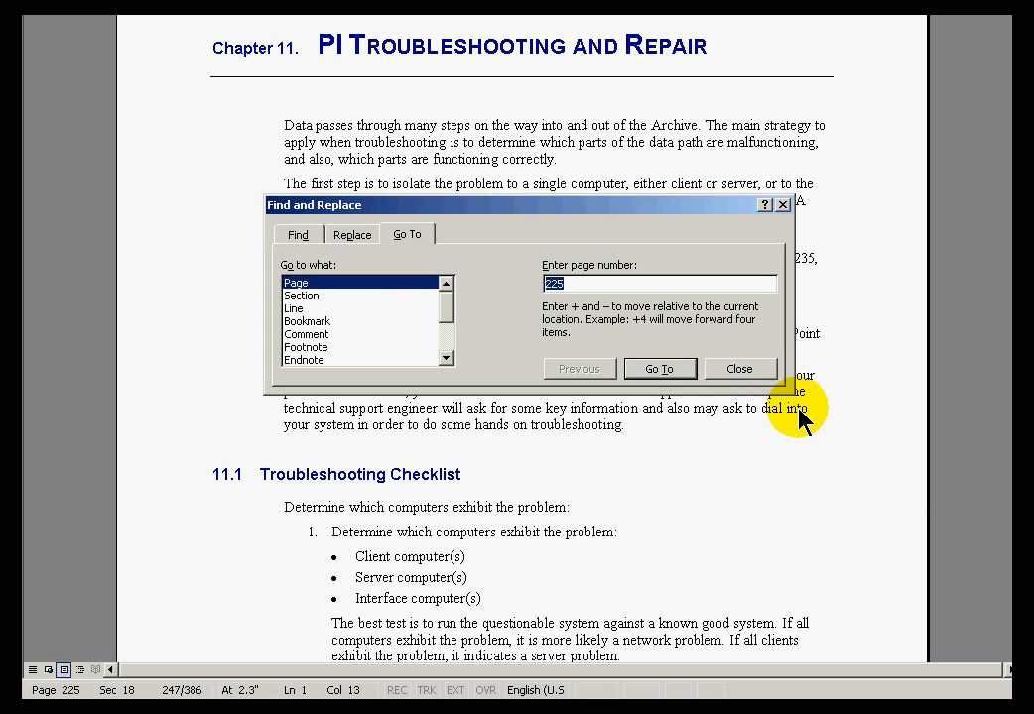
click(738, 367)
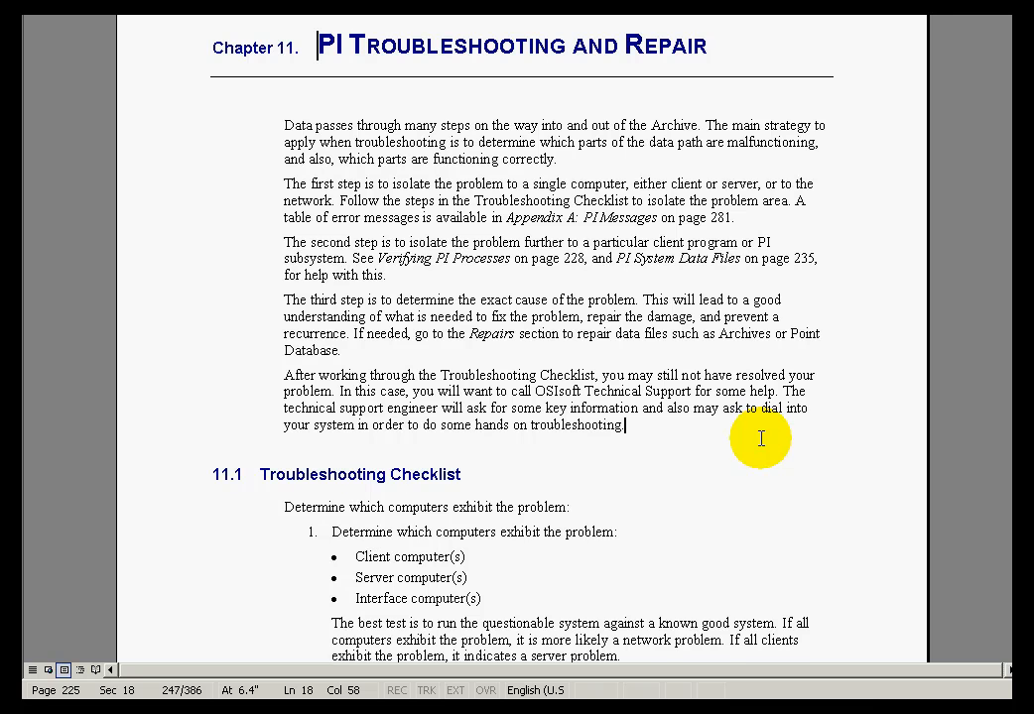
scroll(down, 3)
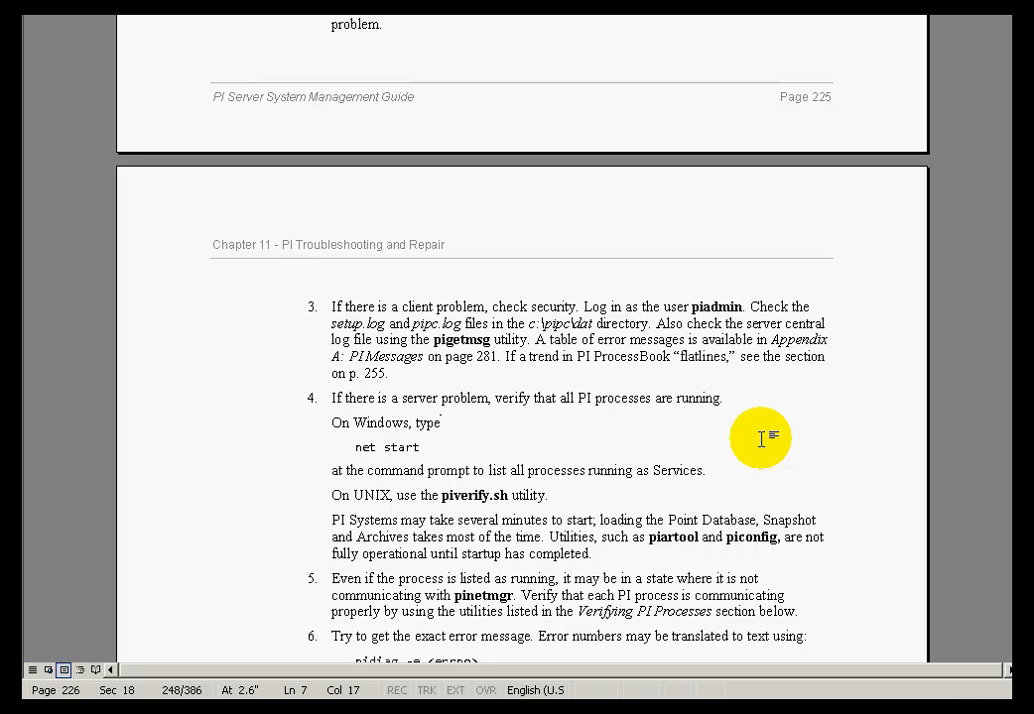
scroll(down, 3)
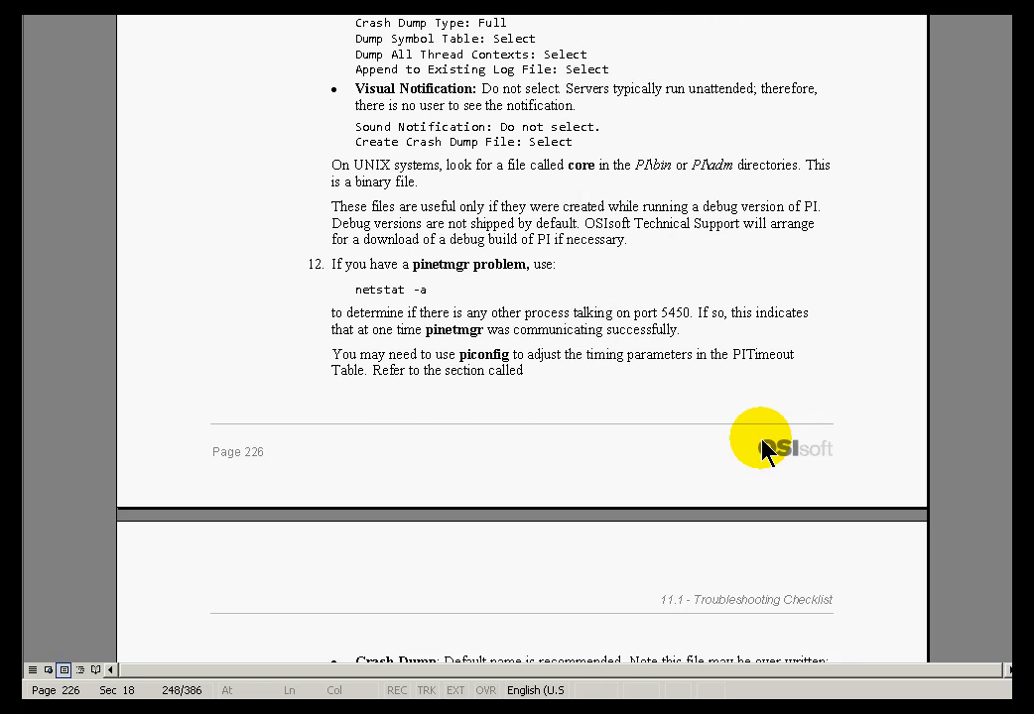
scroll(down, 3)
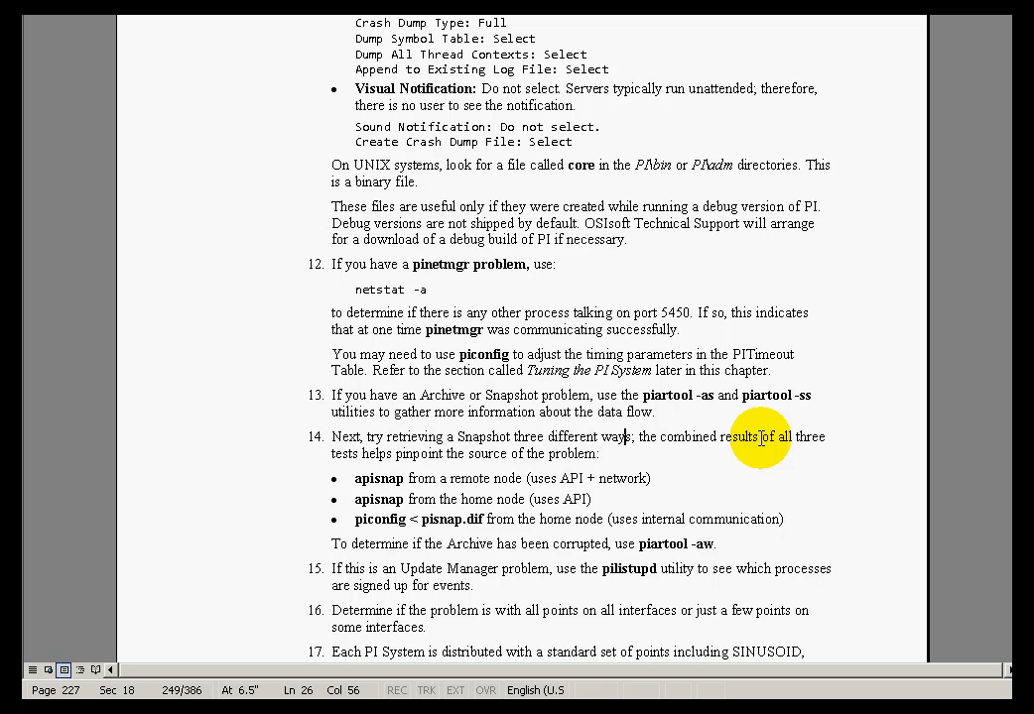
mouse_move(242, 472)
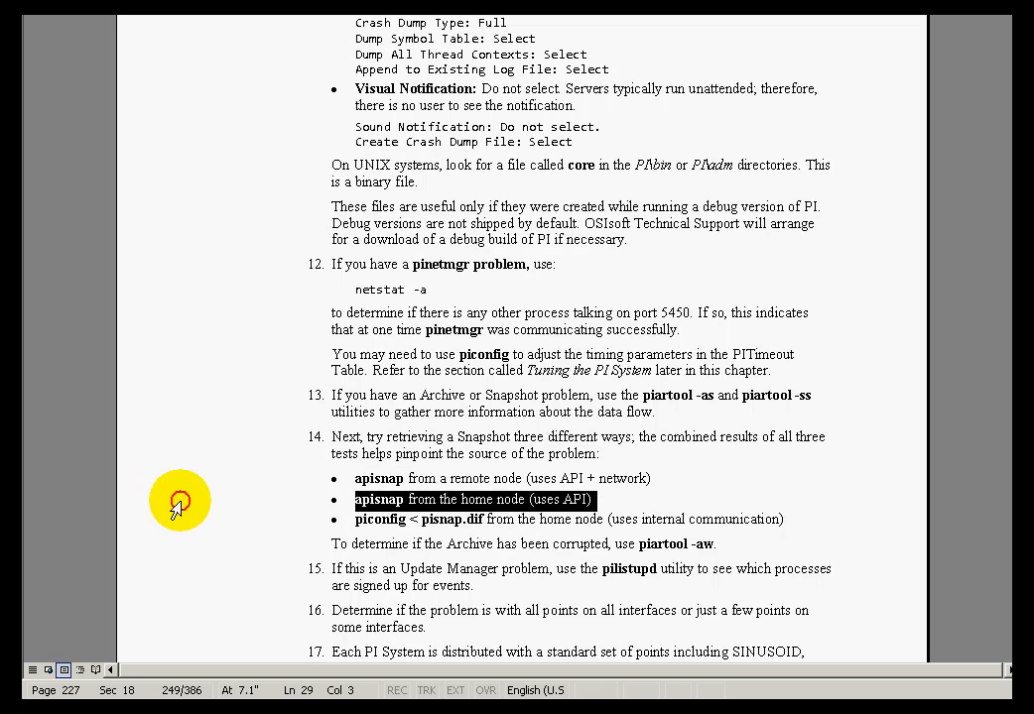
mouse_move(179, 520)
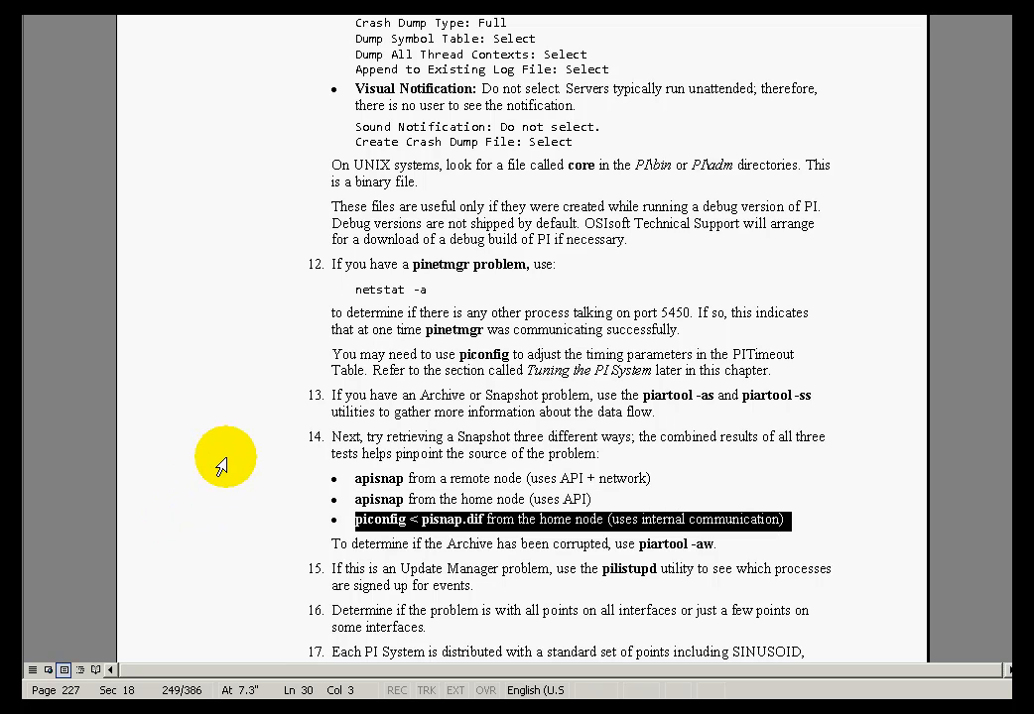
mouse_move(375, 543)
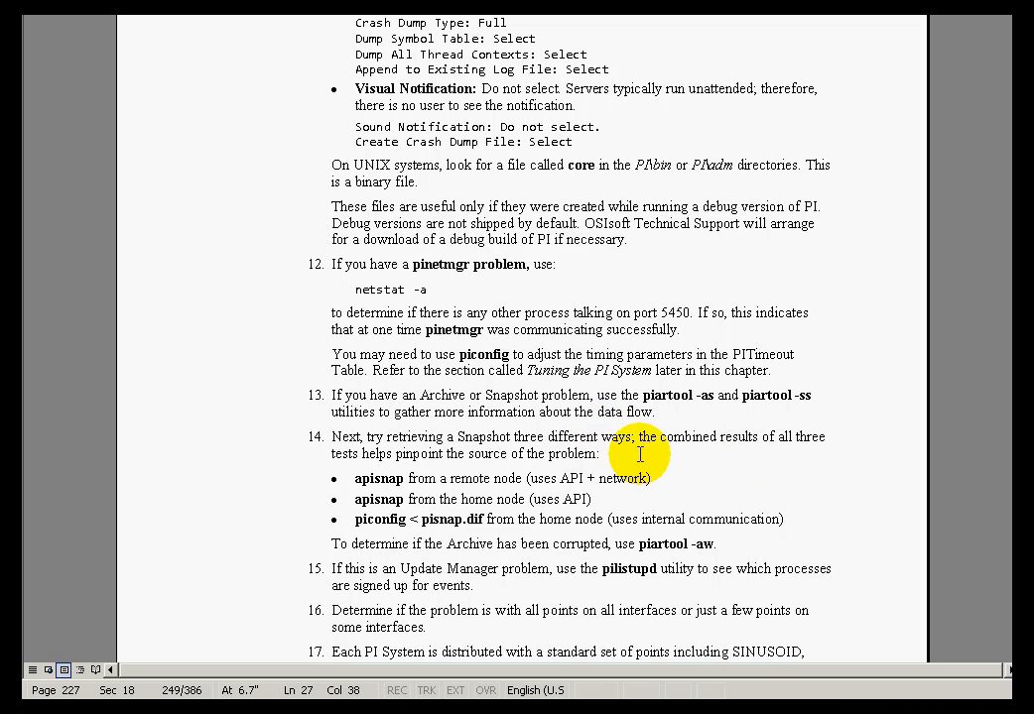
mouse_move(671, 435)
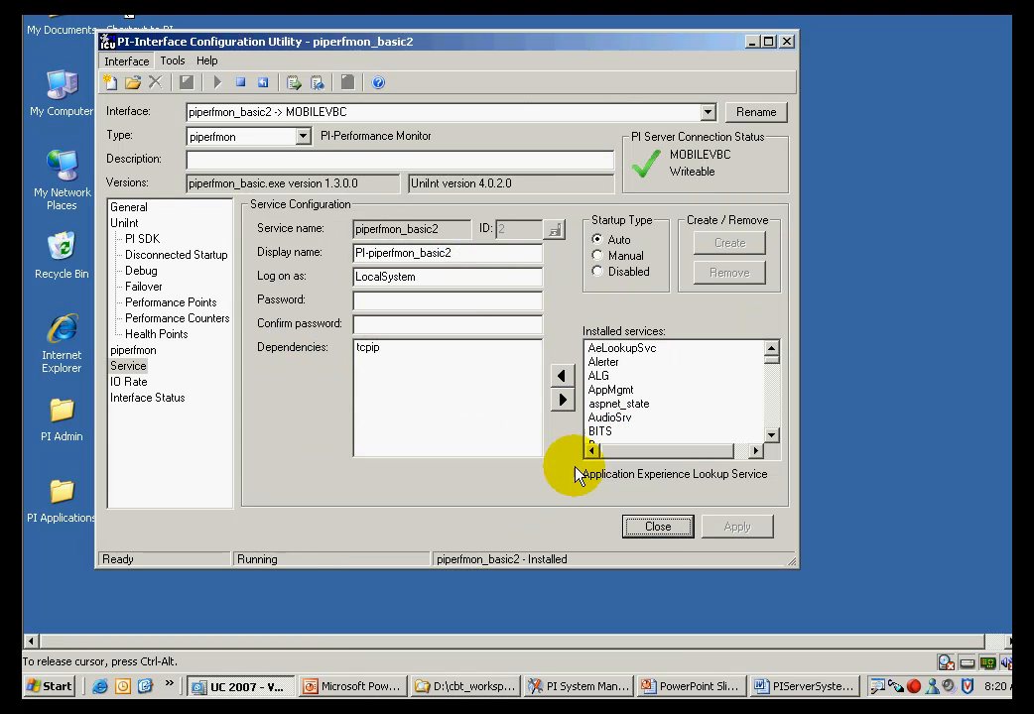
mouse_move(411, 662)
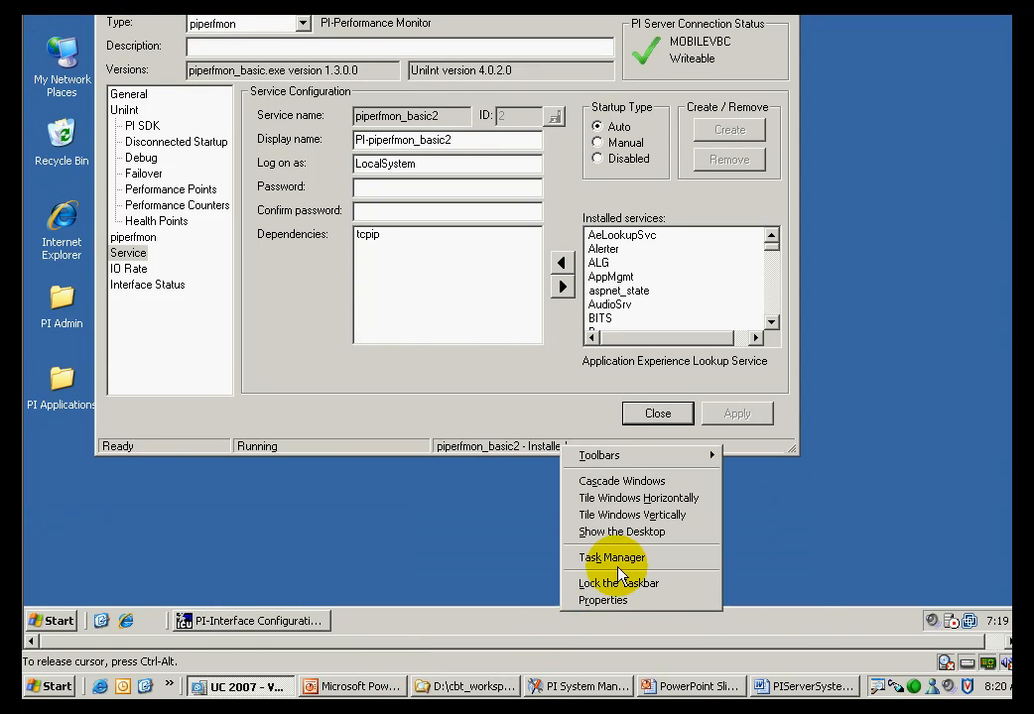
- Review Task Manager performance, sort processes by memory usage, then close it
click(612, 558)
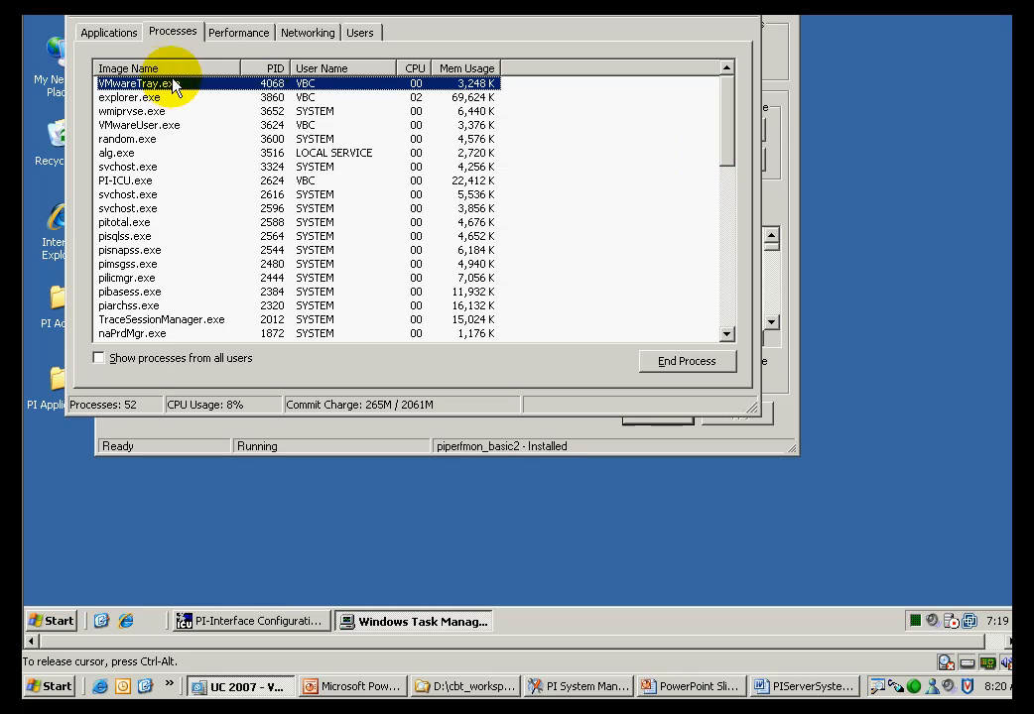
click(239, 32)
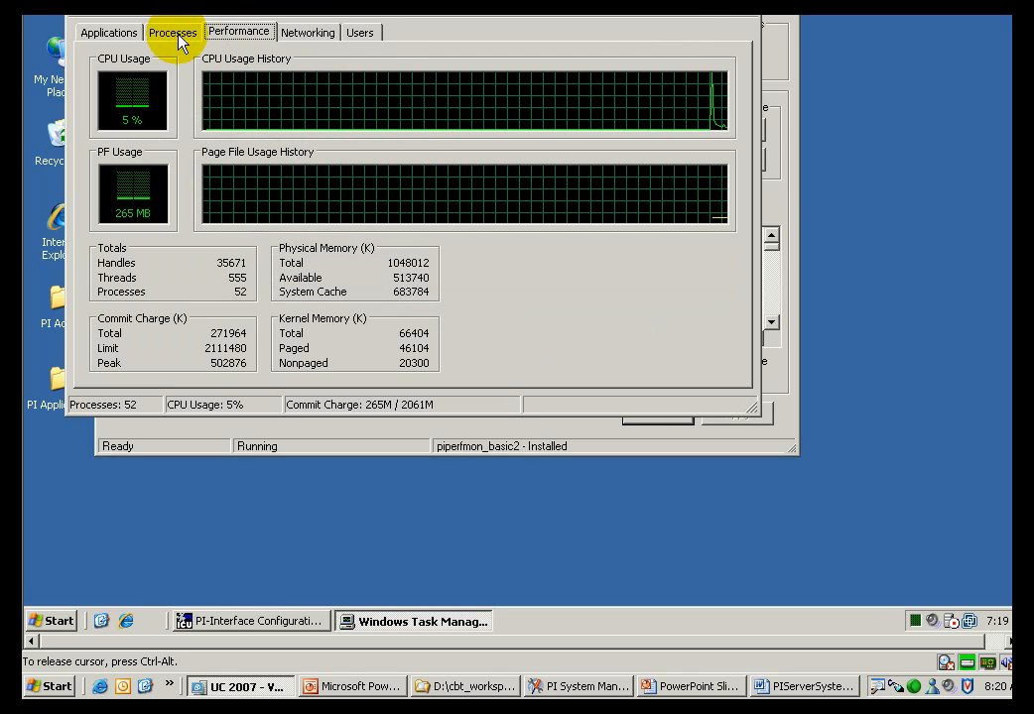
click(172, 32)
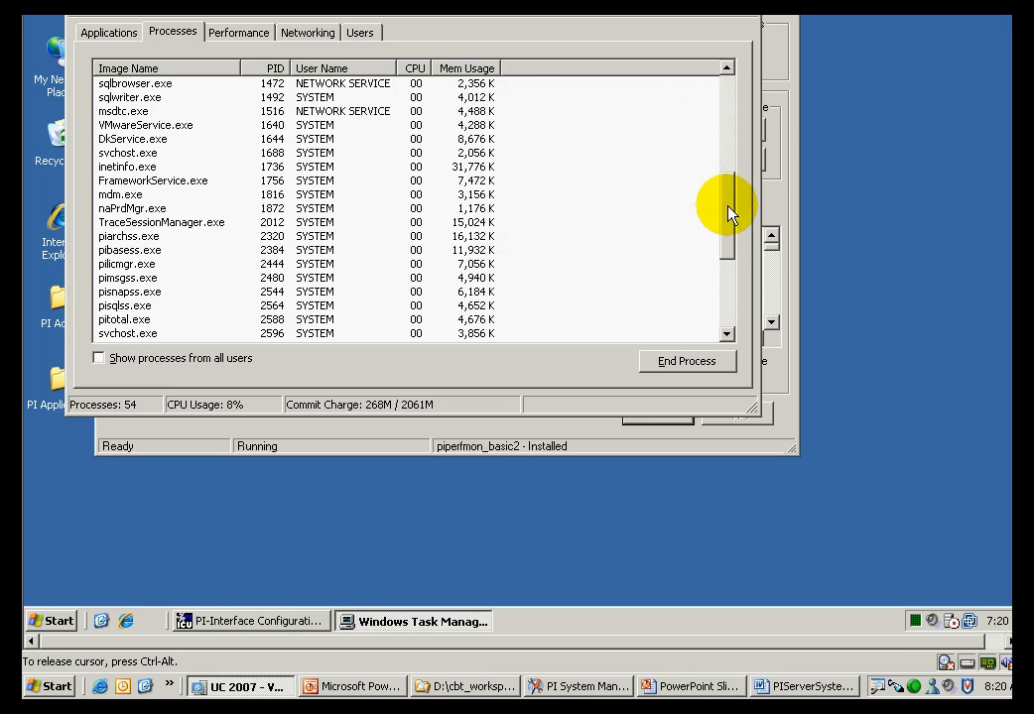
scroll(up, 3)
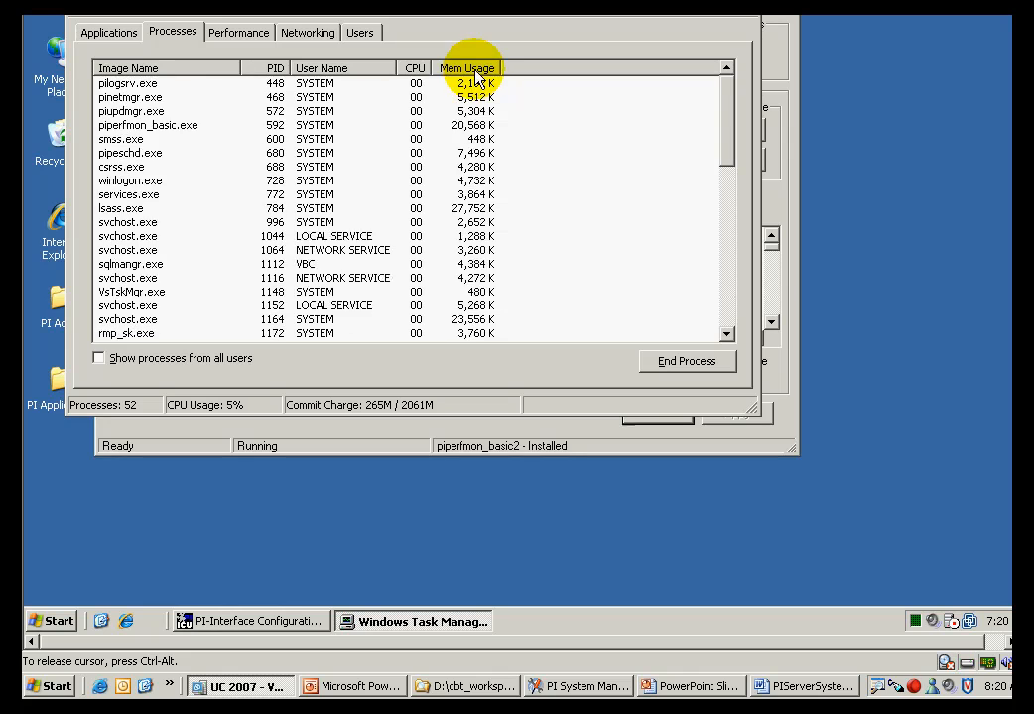
click(466, 67)
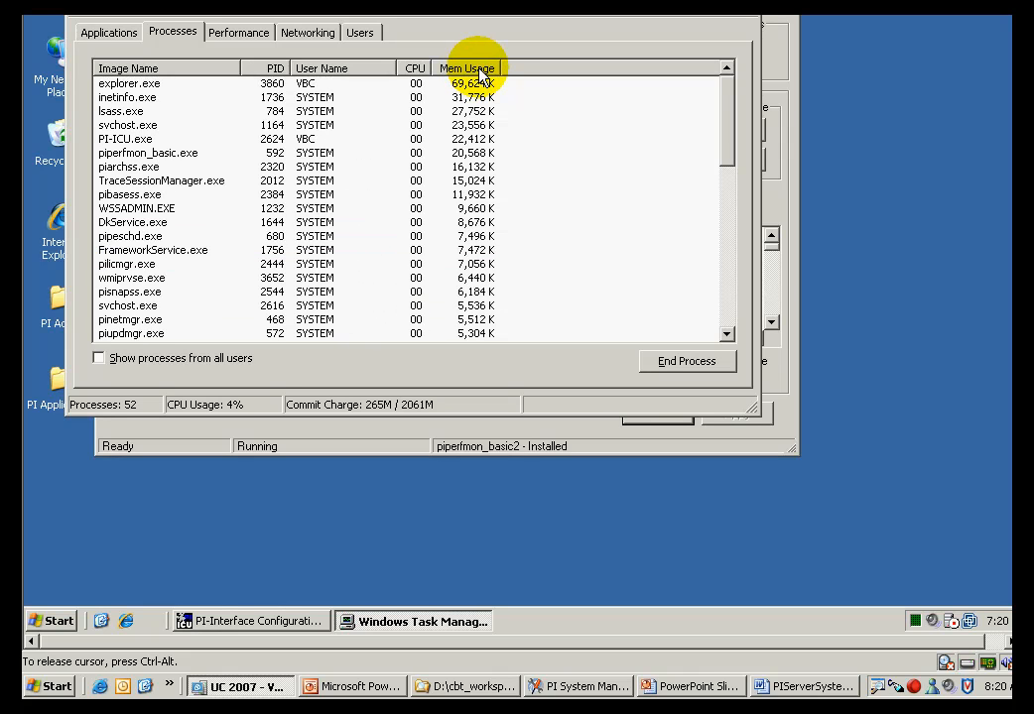
mouse_move(524, 121)
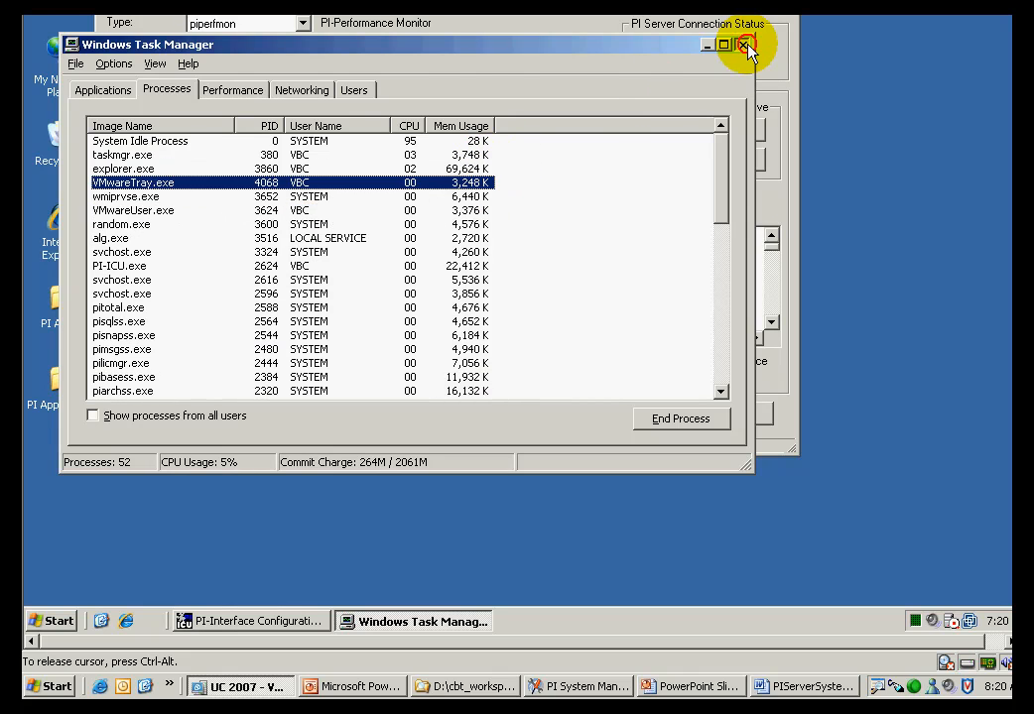
click(746, 44)
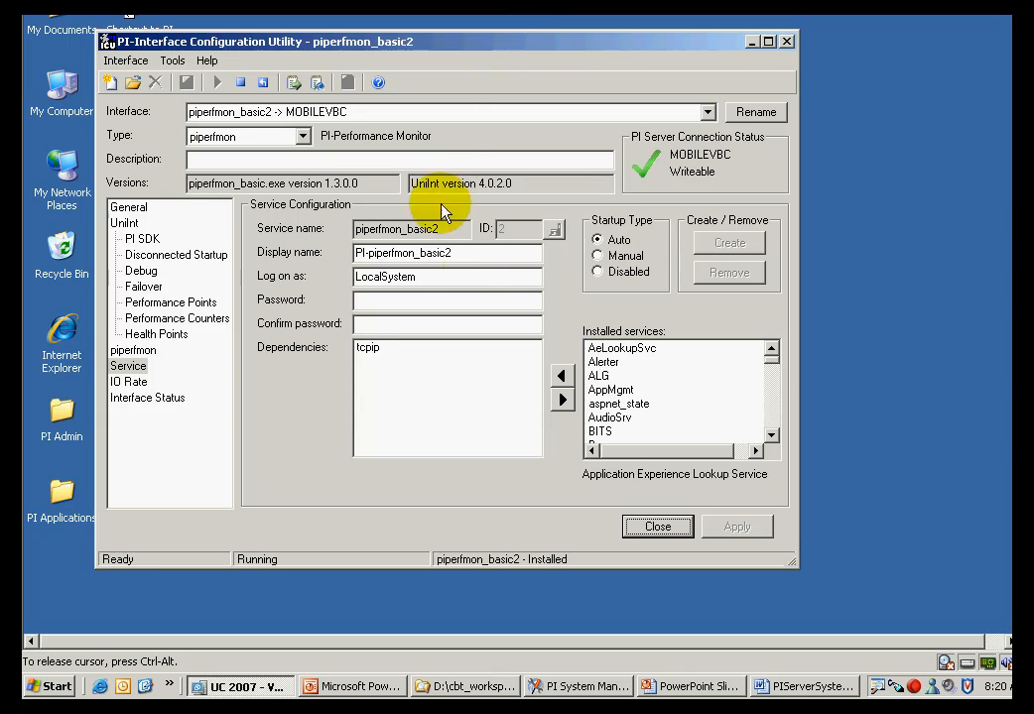
mouse_move(480, 270)
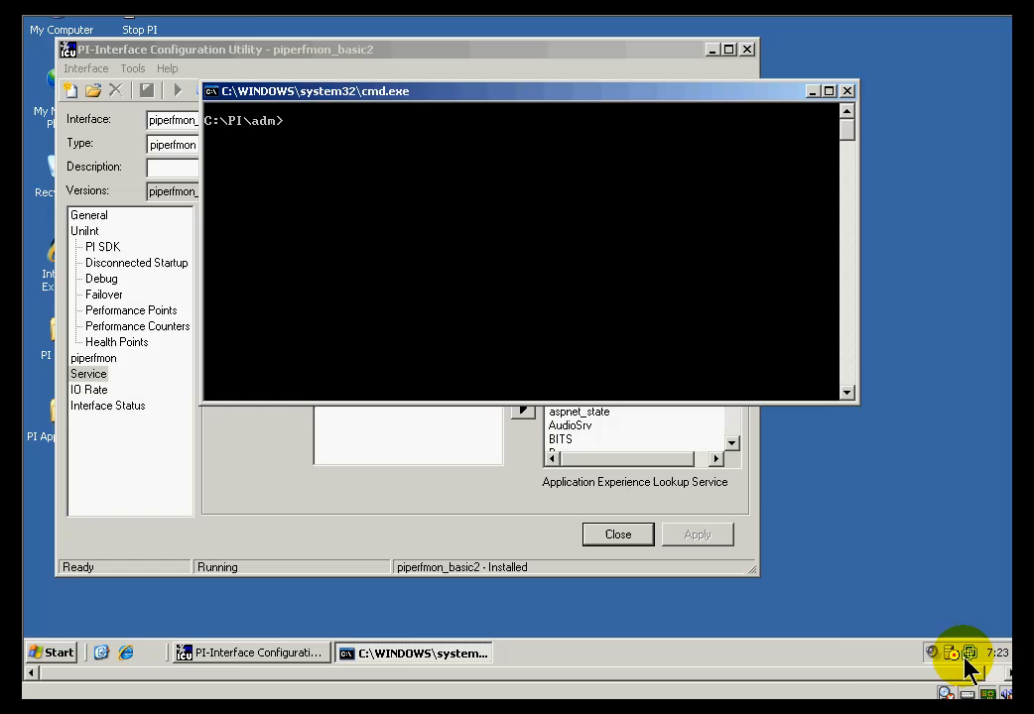
mouse_move(341, 182)
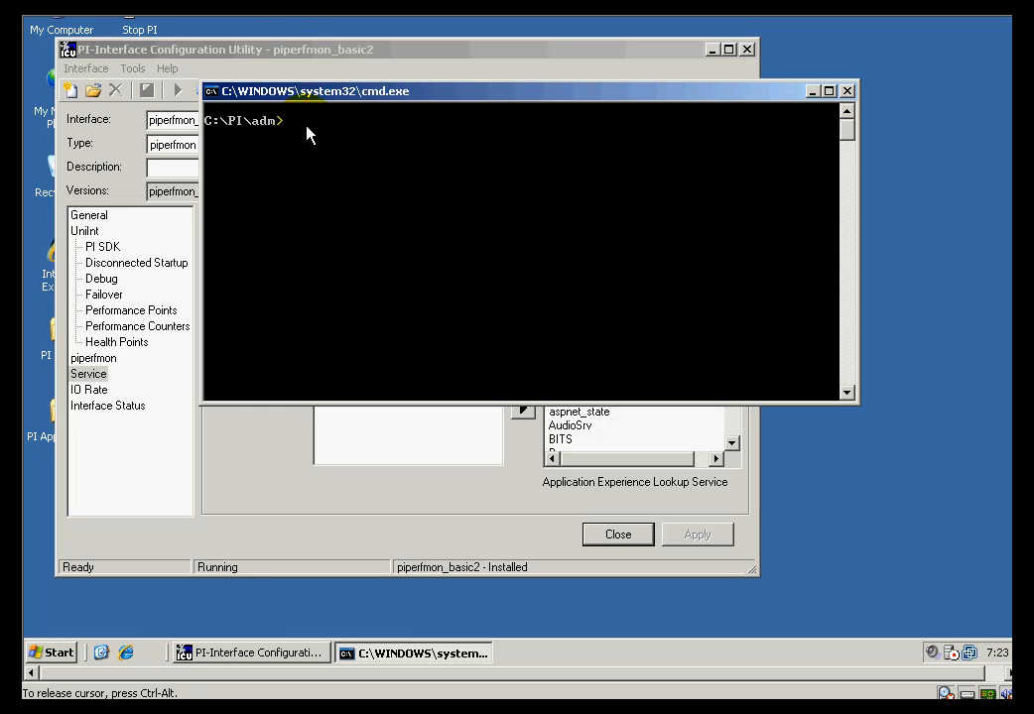
- Run pisnap against localhost for the sinusoid tag and highlight the archive value's timestamp
text(pisnap)
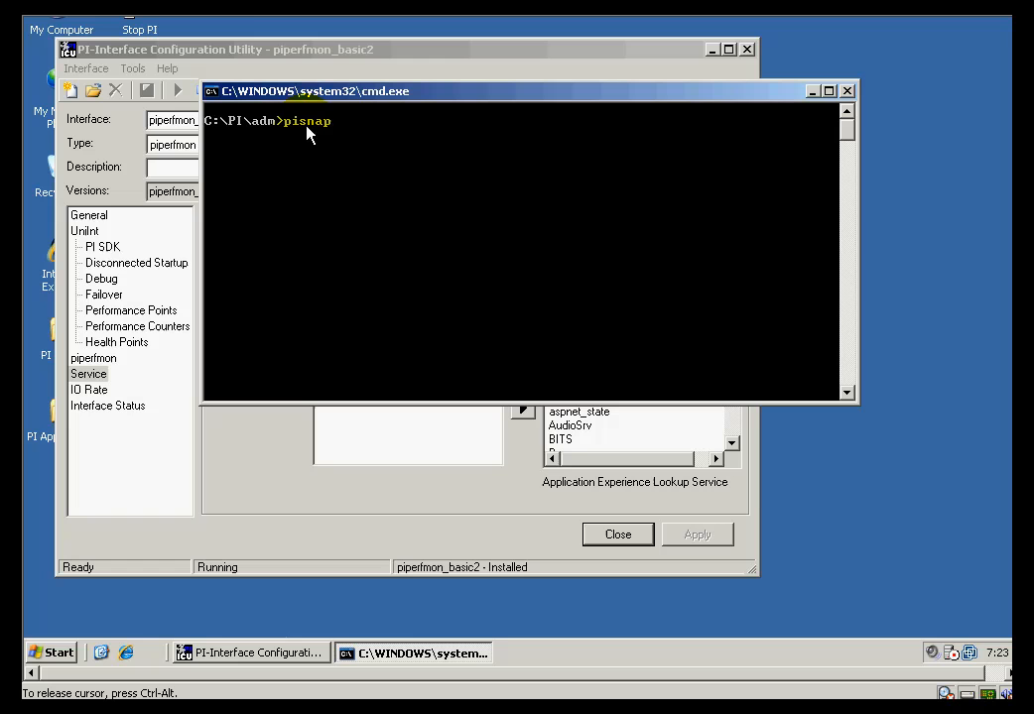
key(Return)
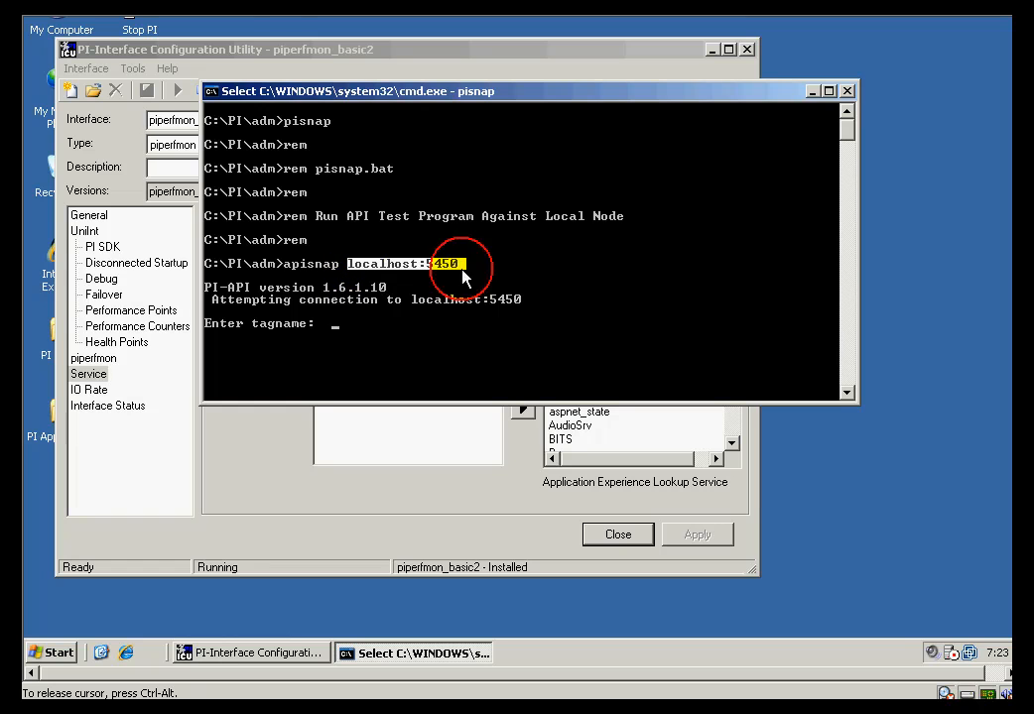
mouse_move(506, 345)
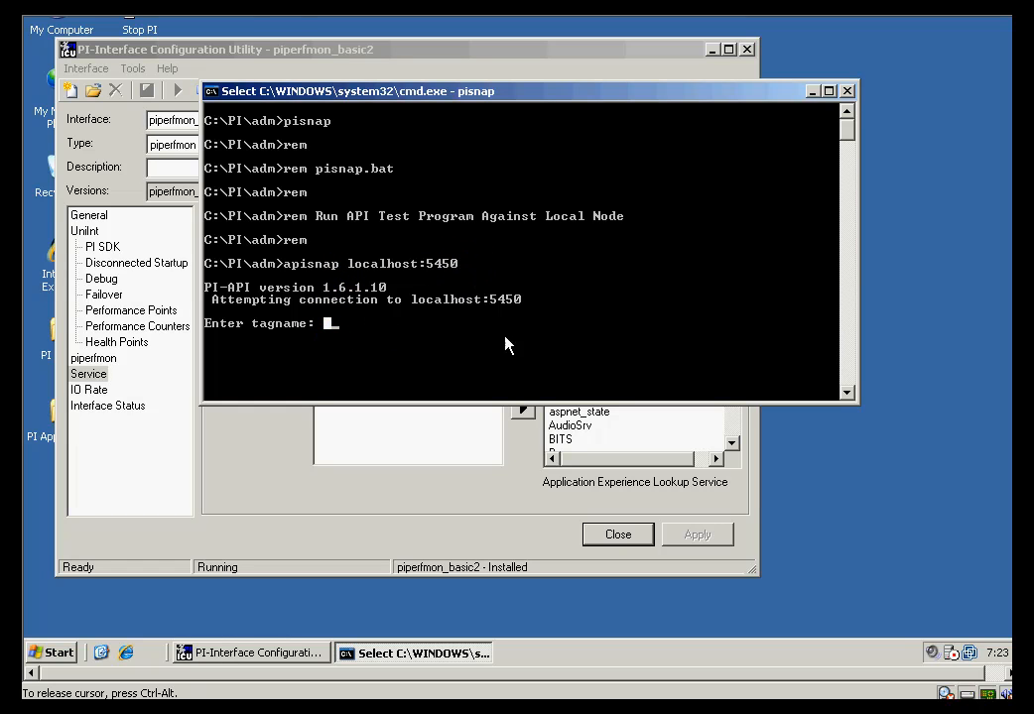
text(sinusoid)
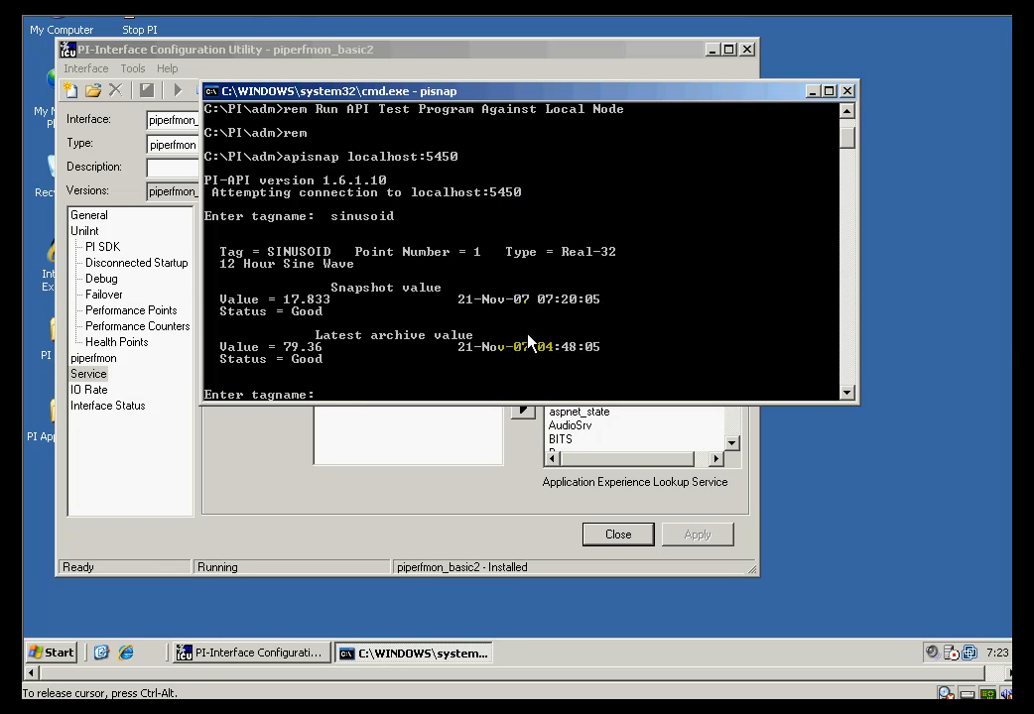
click(333, 298)
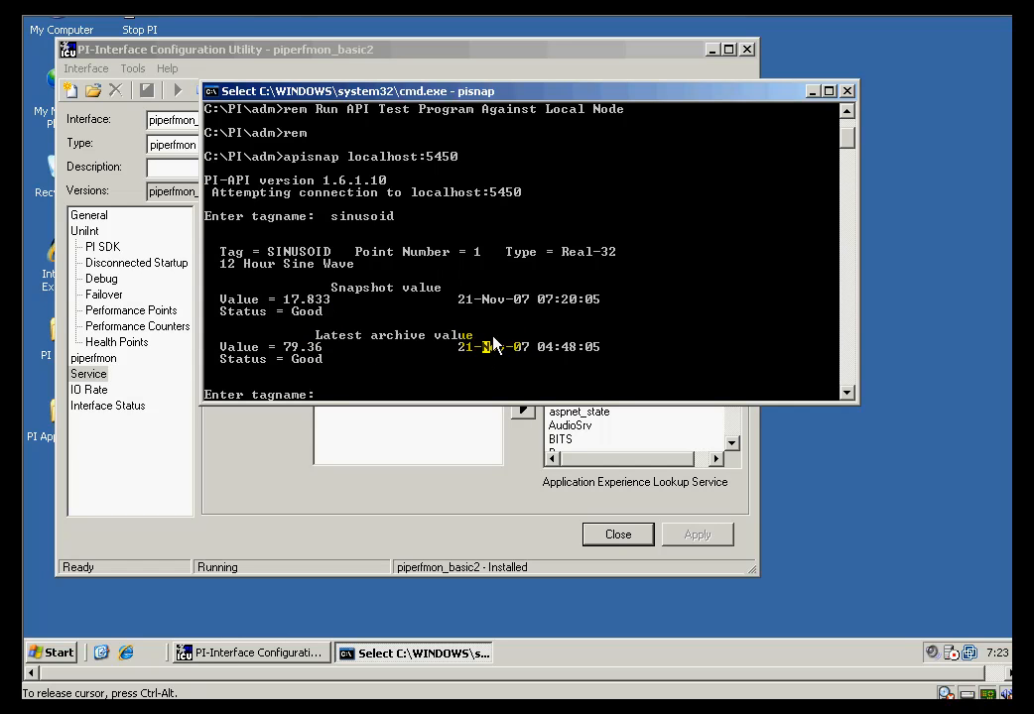
double_click(307, 298)
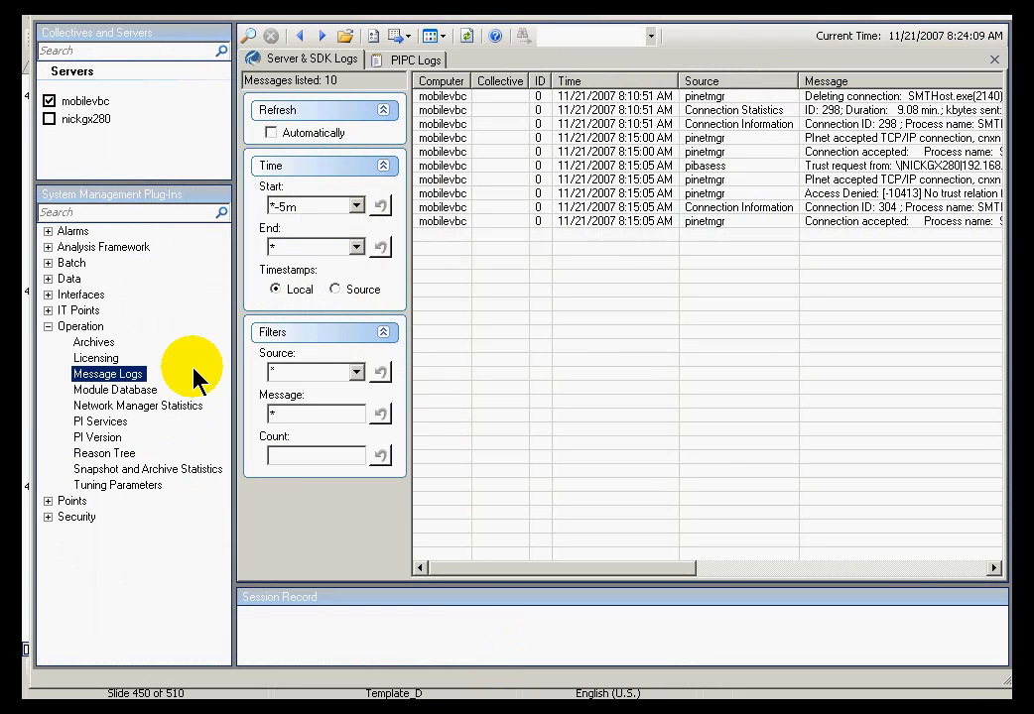
mouse_move(67, 337)
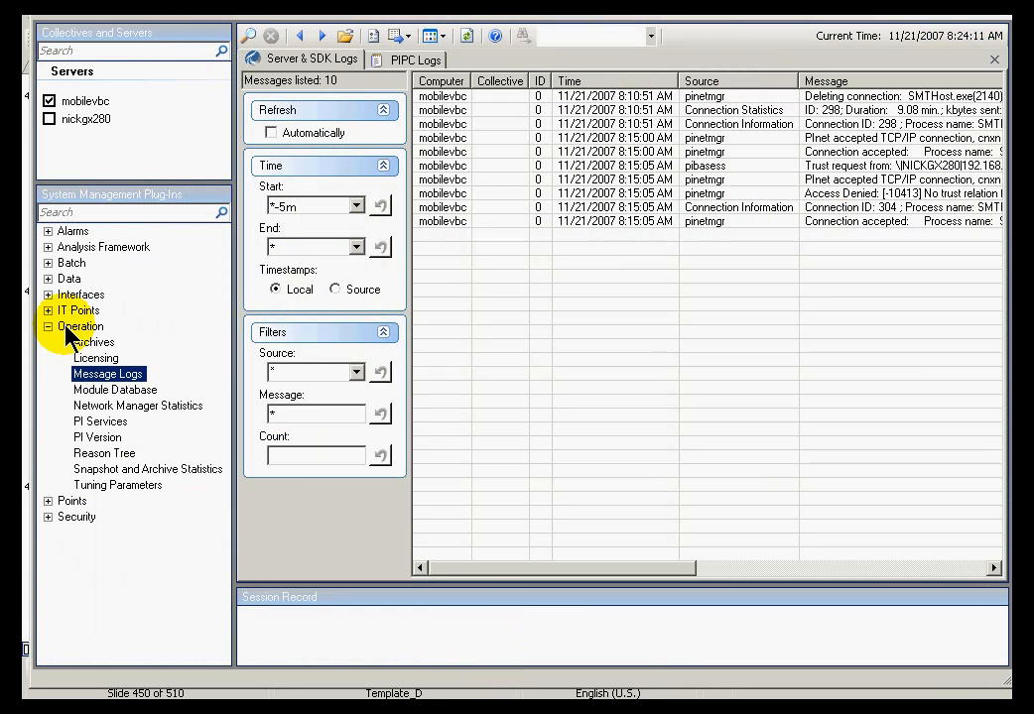
- Show the Snapshot and Archive Statistics counters for the mobilevbc server
click(80, 325)
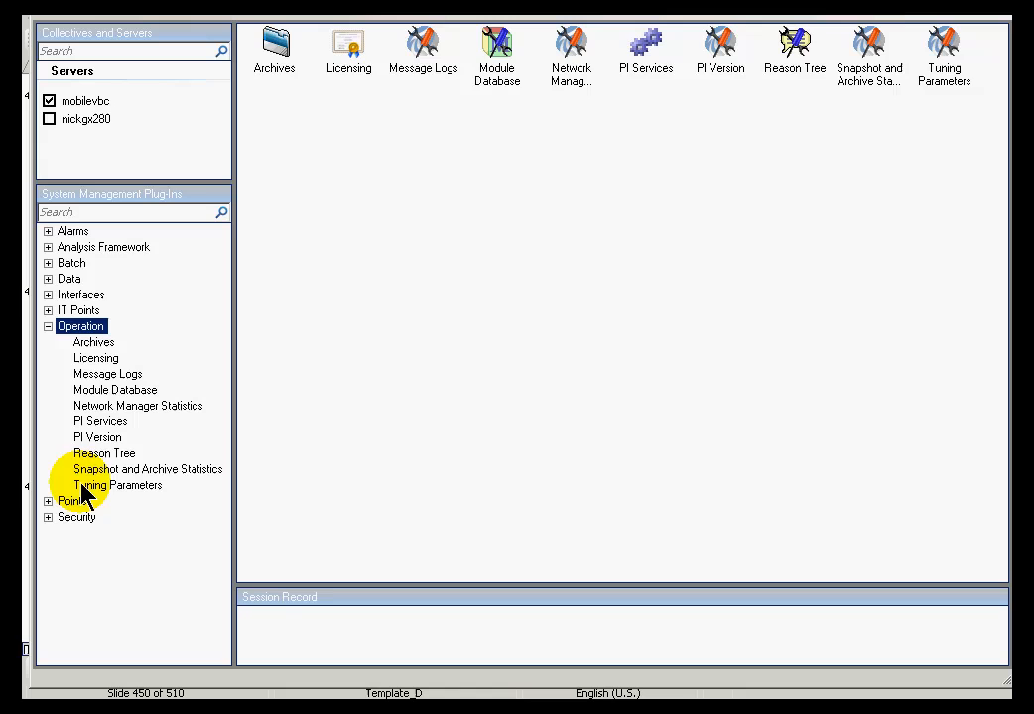
click(147, 468)
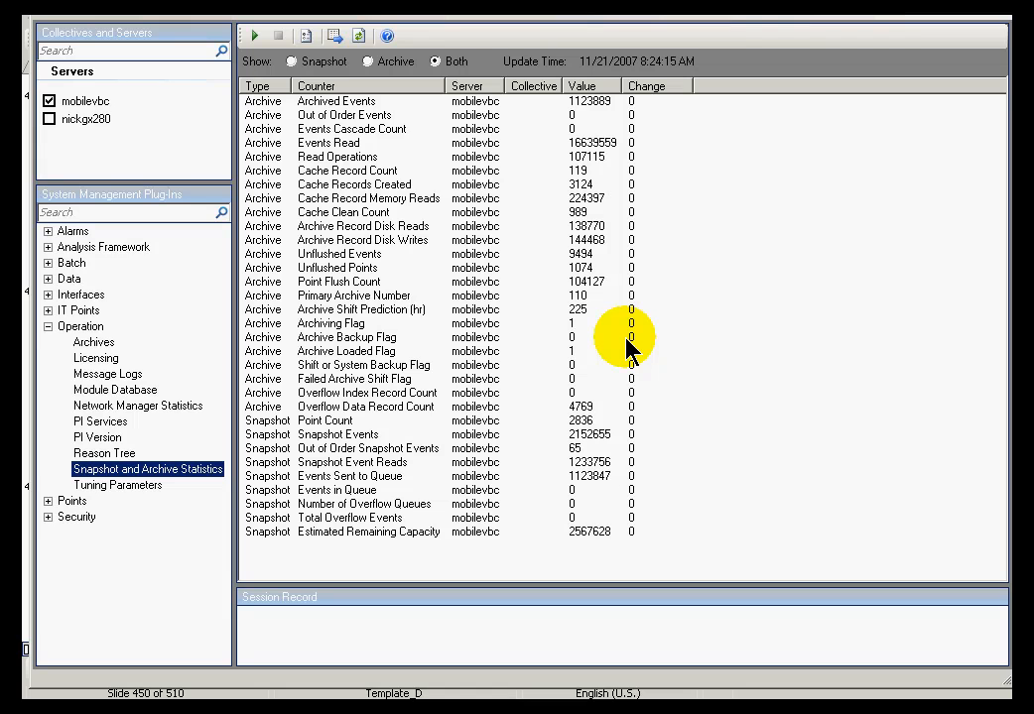
mouse_move(254, 52)
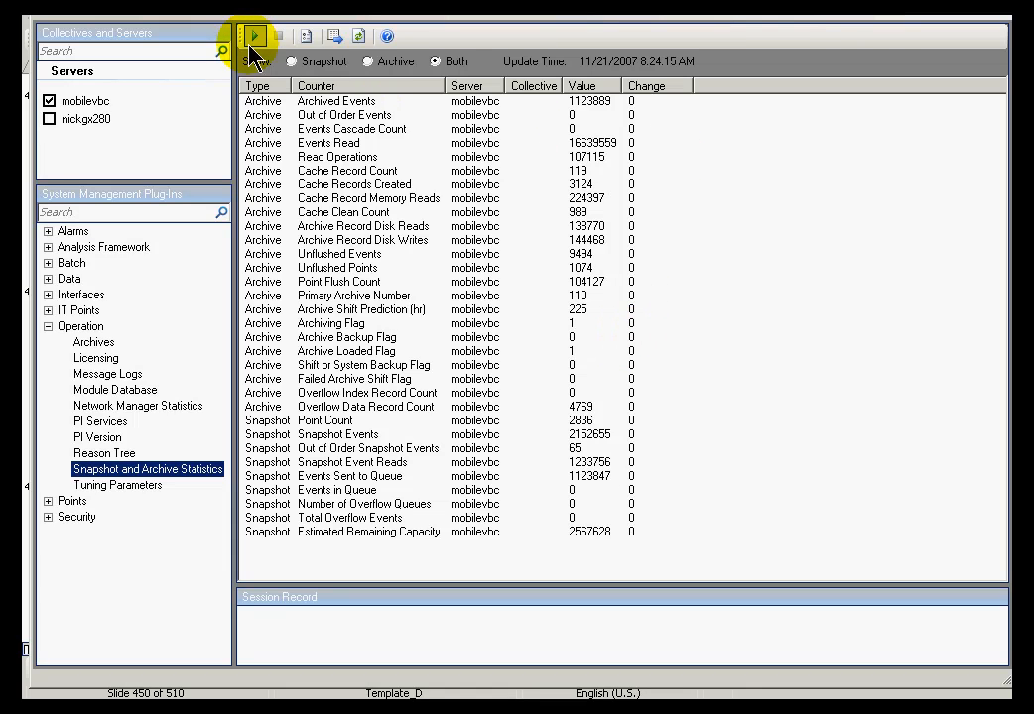
- Start live updating of the snapshot and archive statistics with Both selected
click(254, 36)
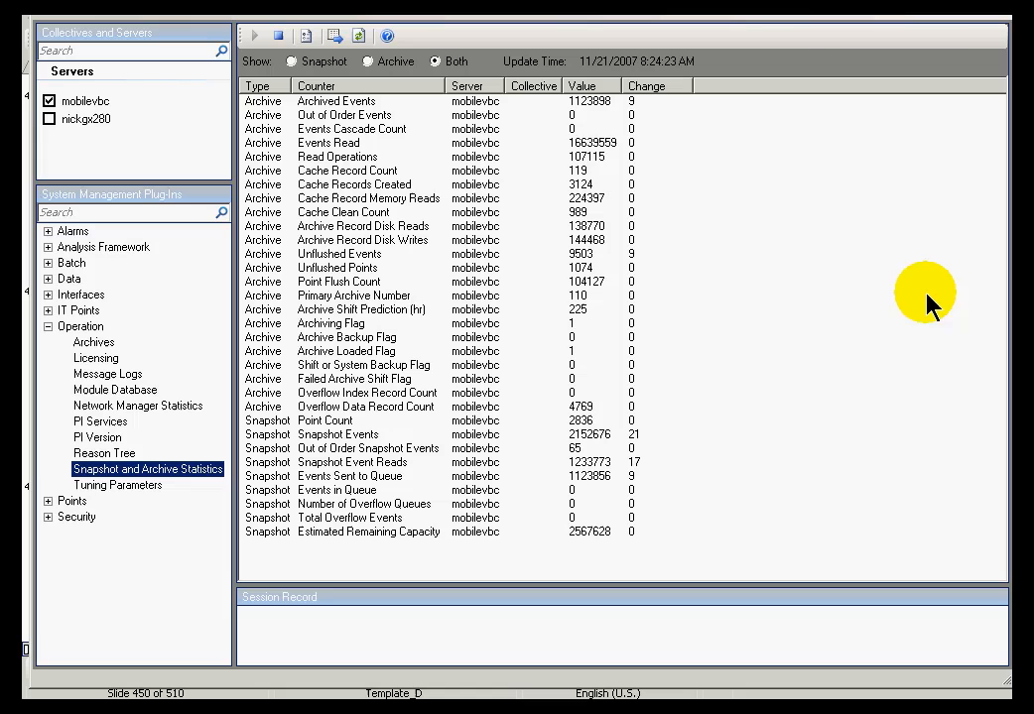
mouse_move(436, 61)
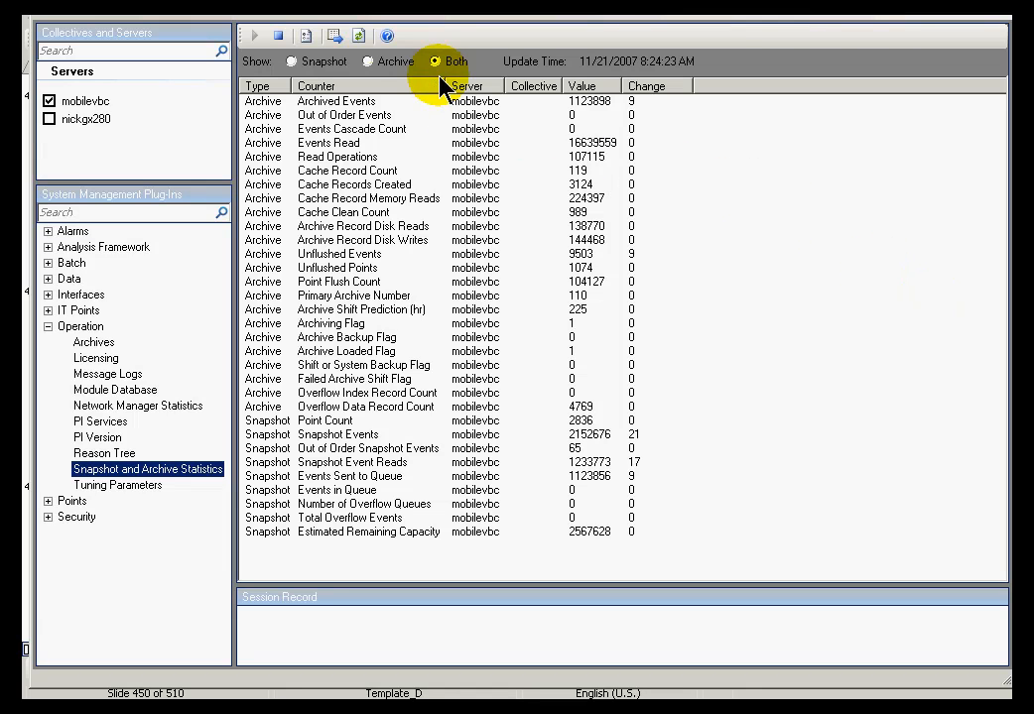
mouse_move(367, 546)
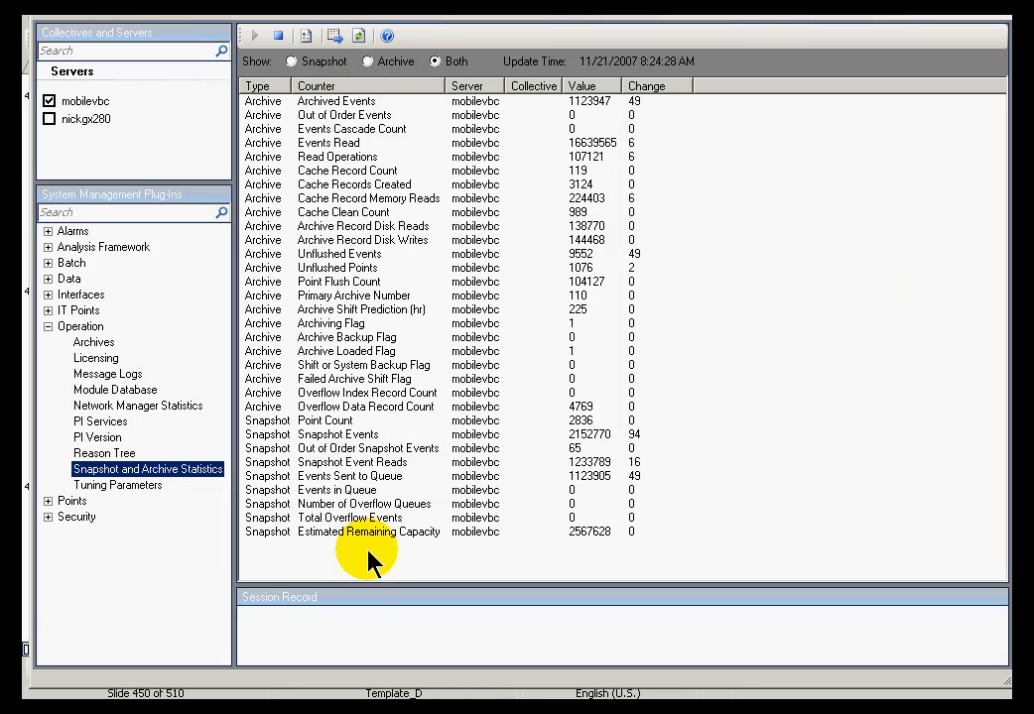
mouse_move(646, 162)
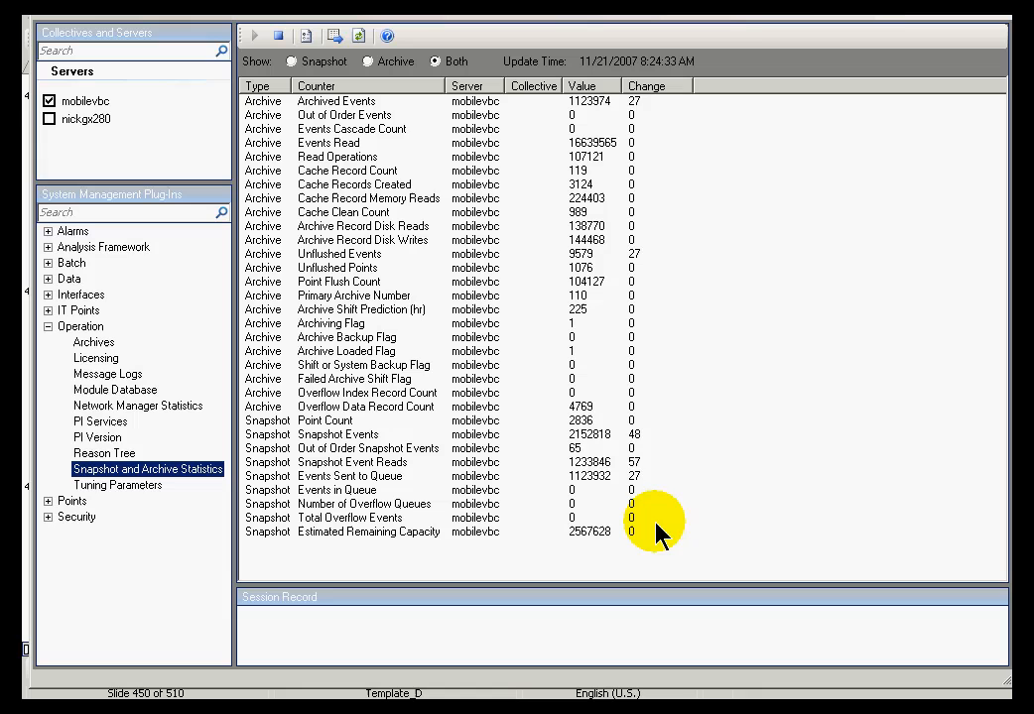
mouse_move(664, 367)
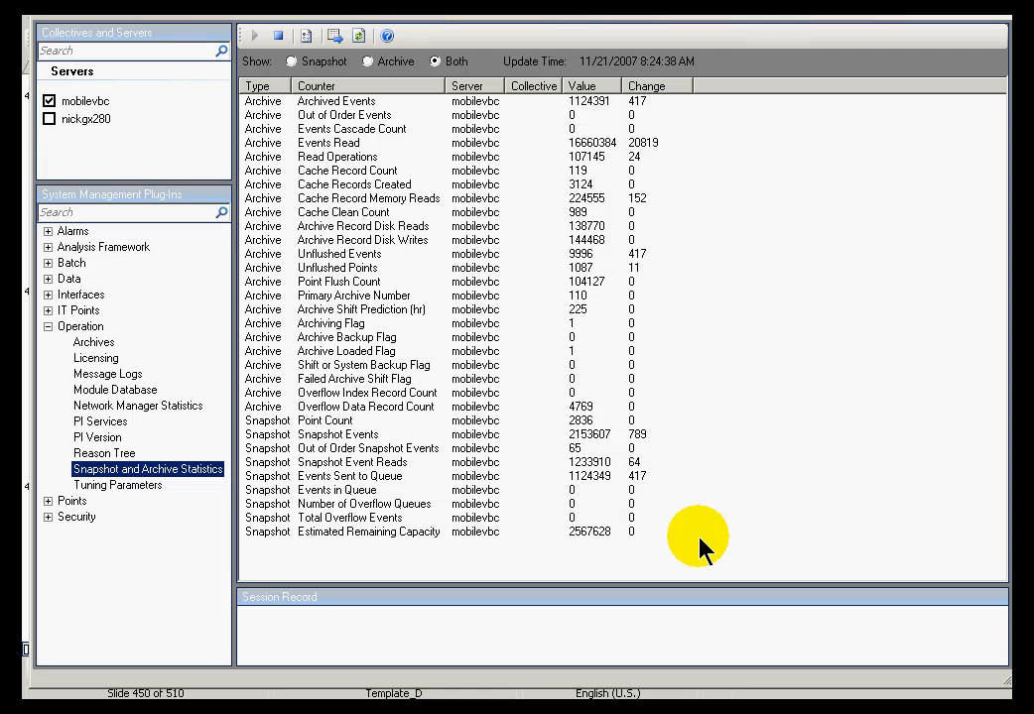
mouse_move(593, 95)
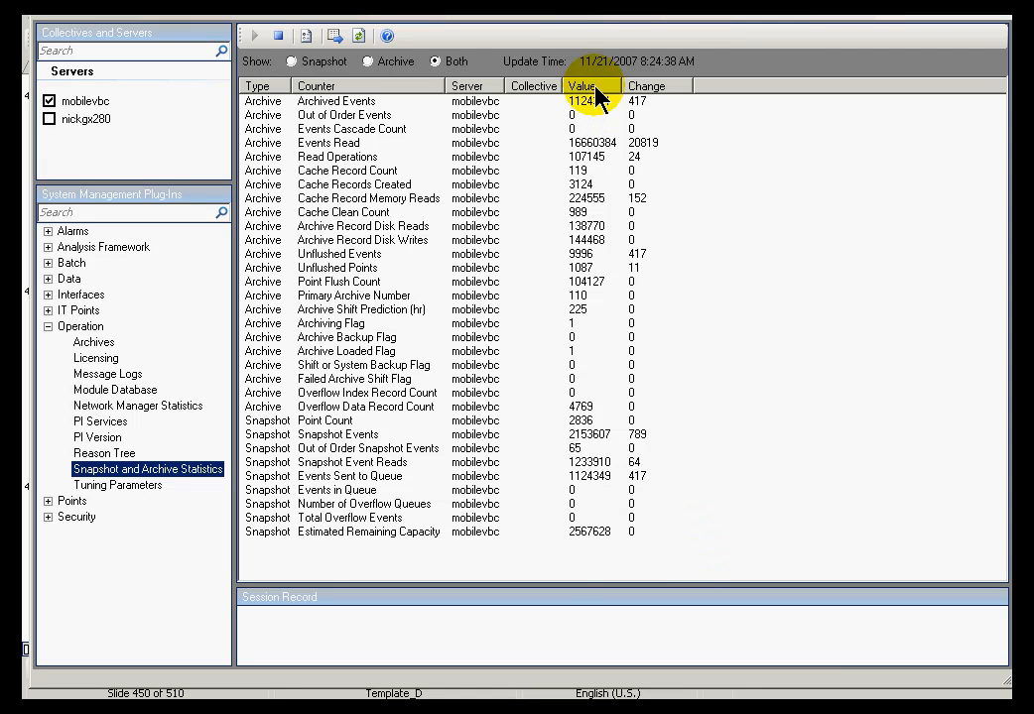
mouse_move(631, 500)
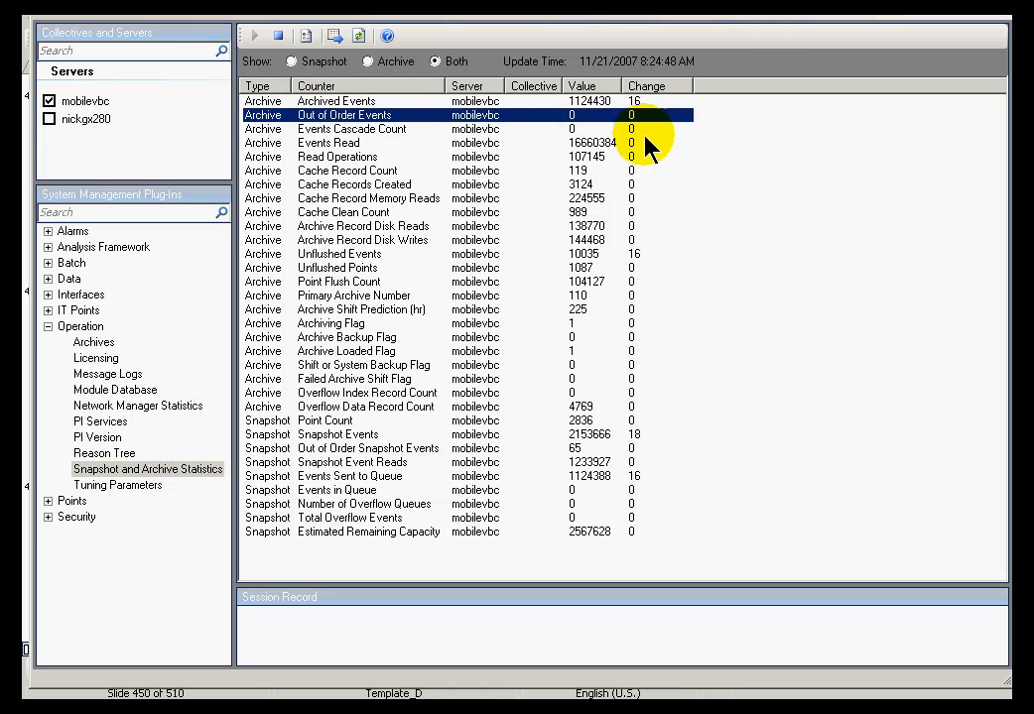
mouse_move(511, 472)
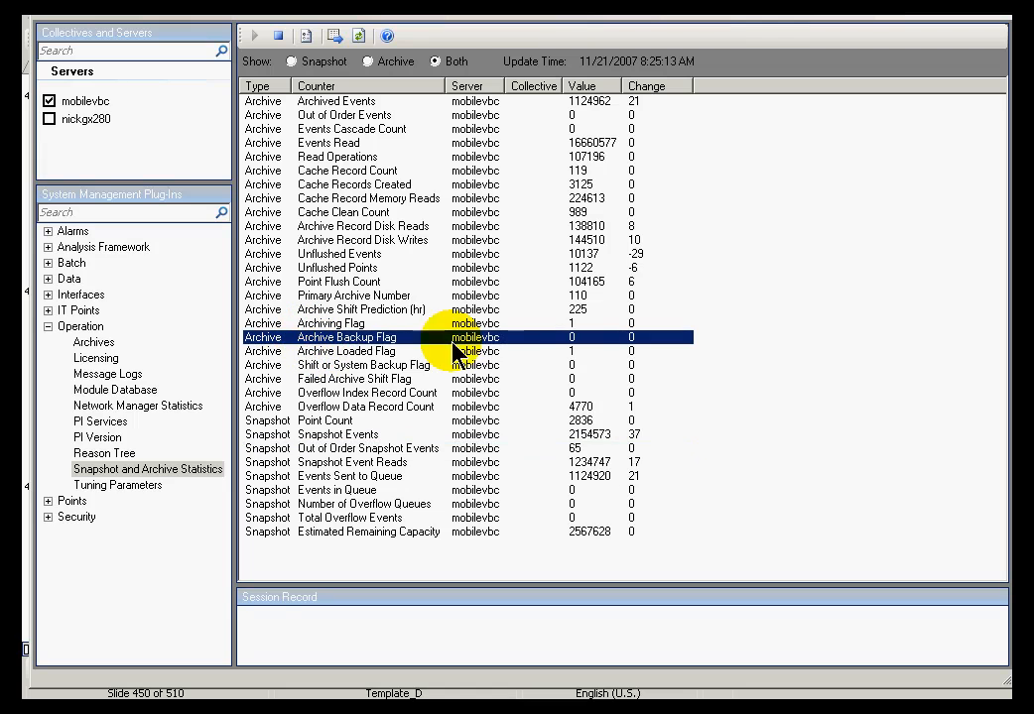
mouse_move(599, 355)
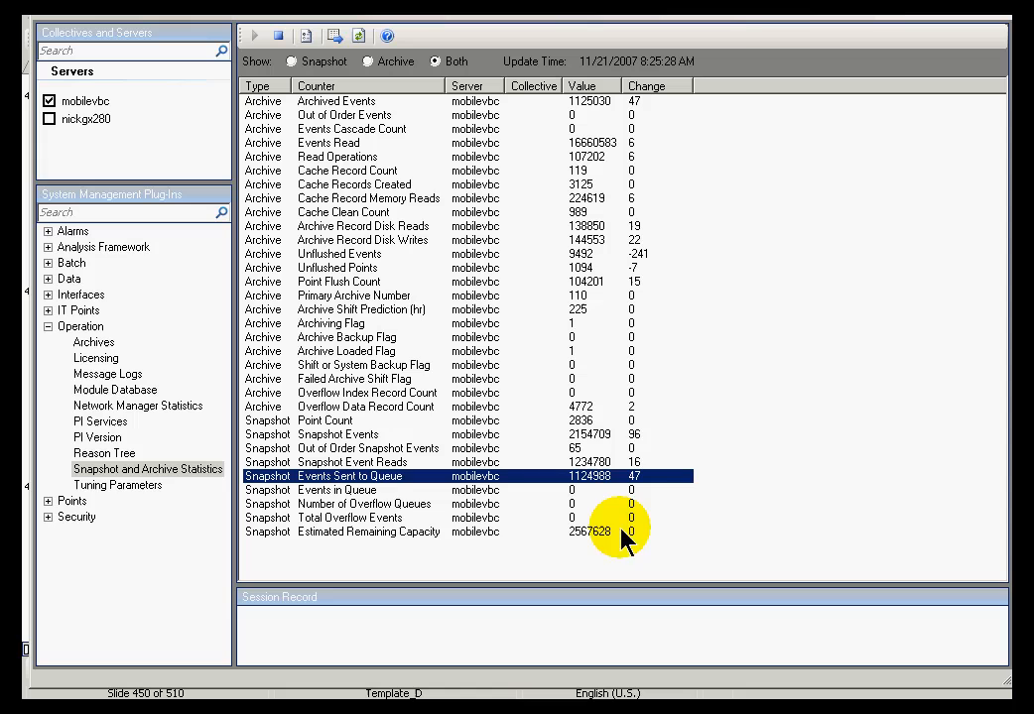
mouse_move(341, 500)
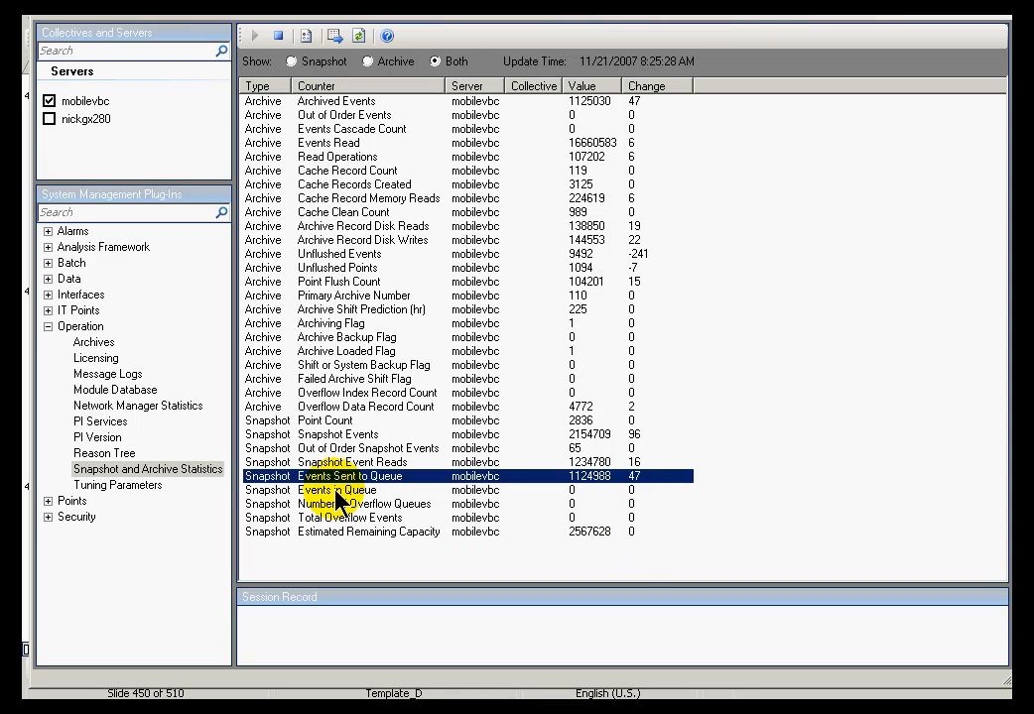
mouse_move(718, 496)
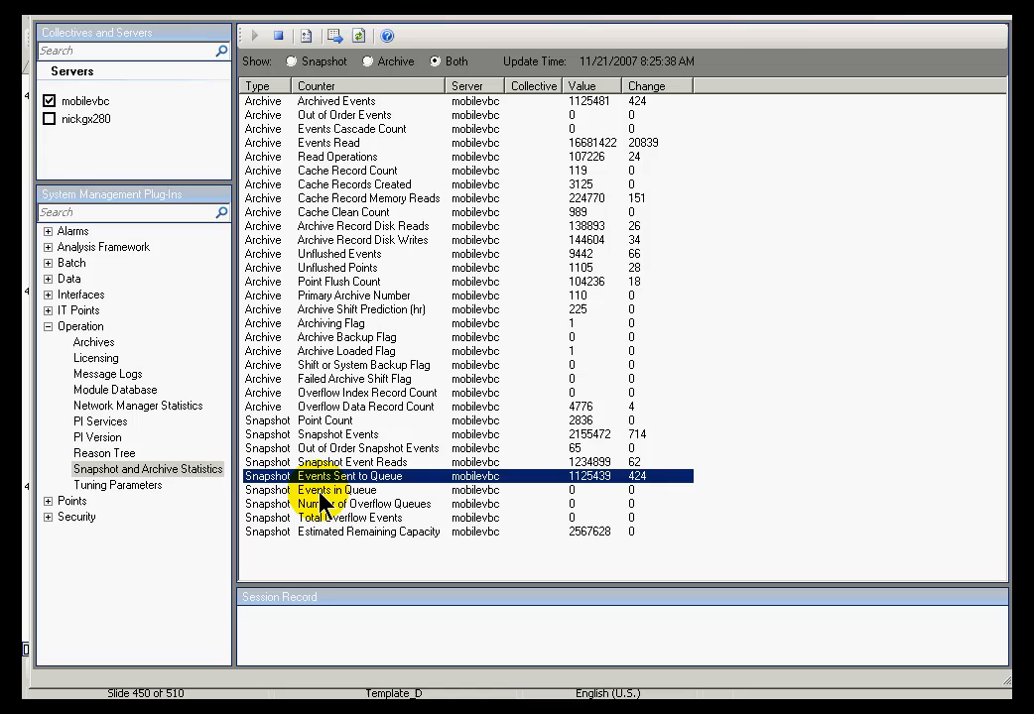
click(347, 490)
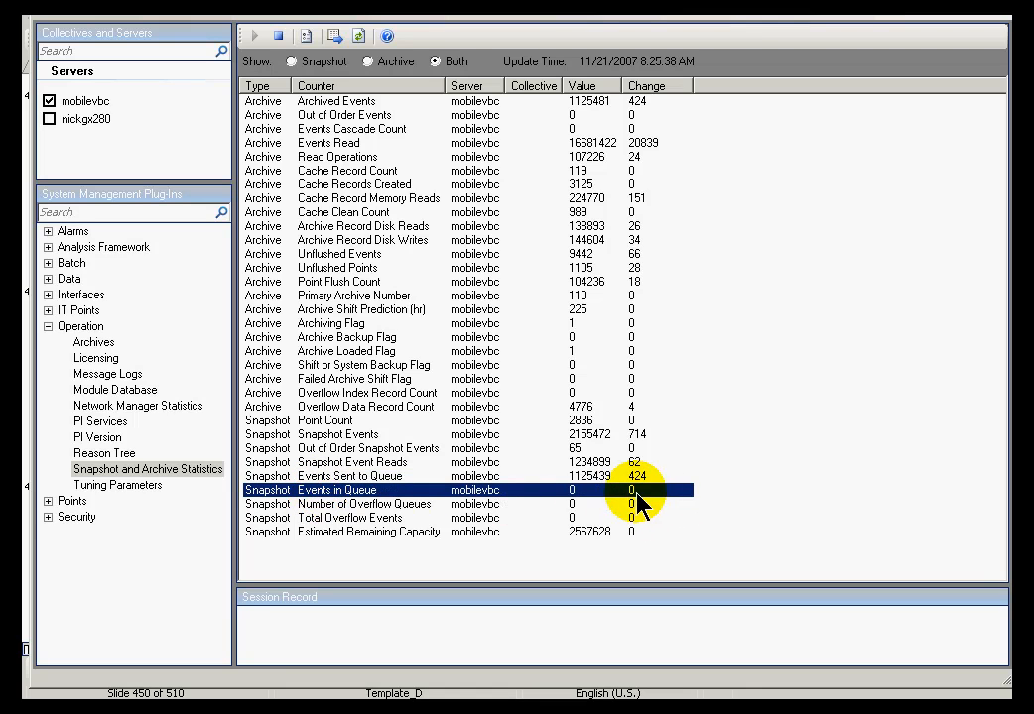
mouse_move(619, 552)
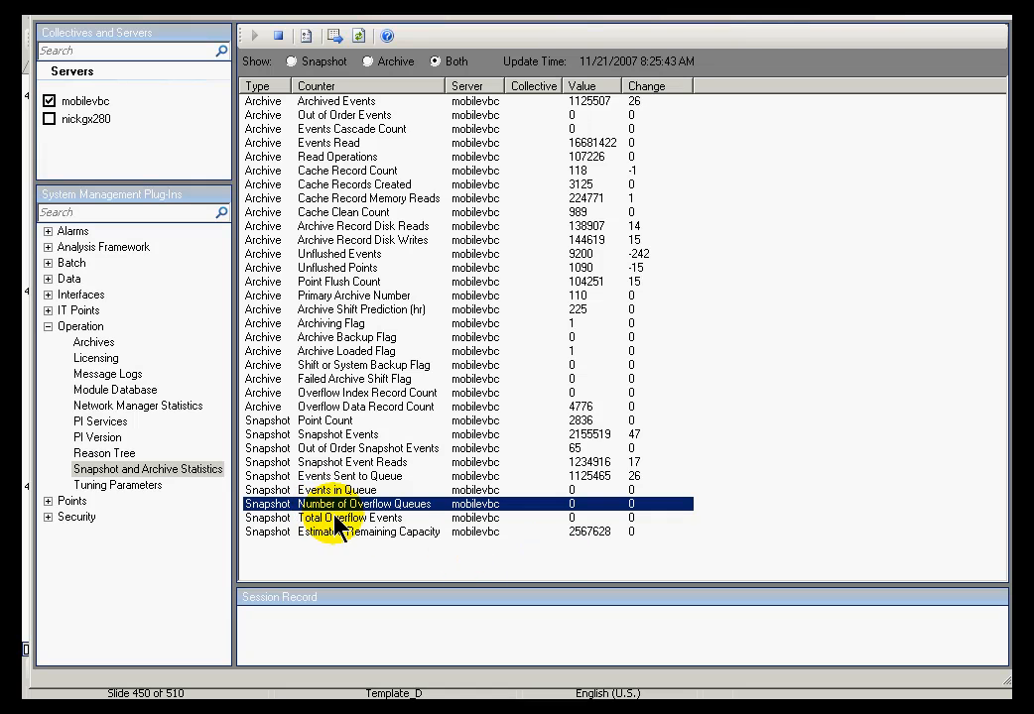
mouse_move(406, 518)
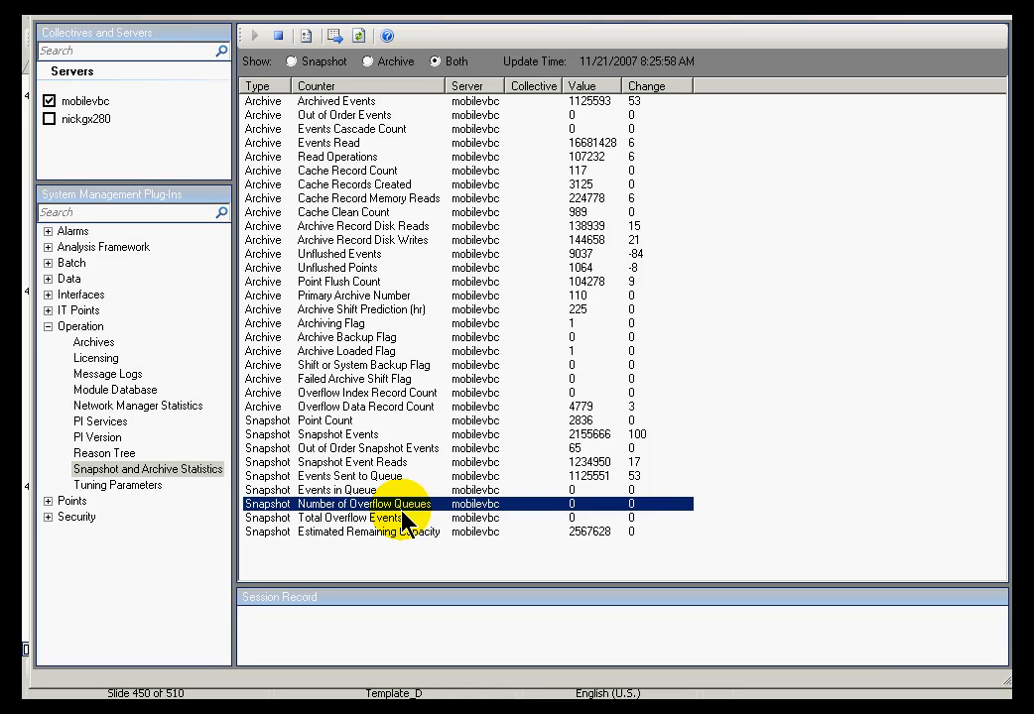
mouse_move(353, 500)
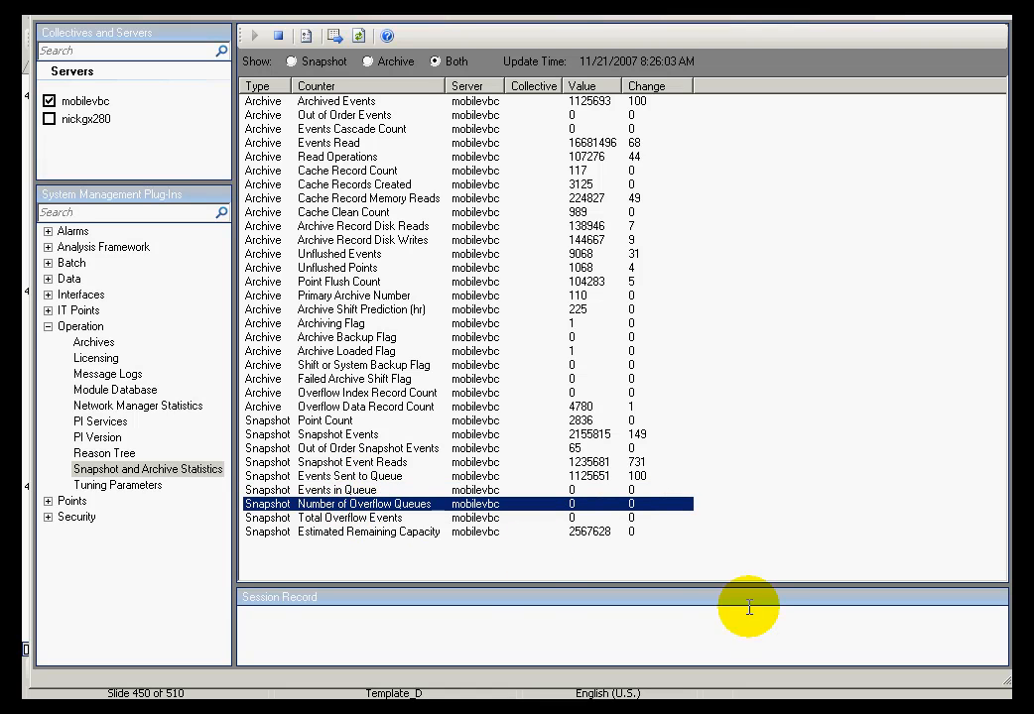
mouse_move(670, 584)
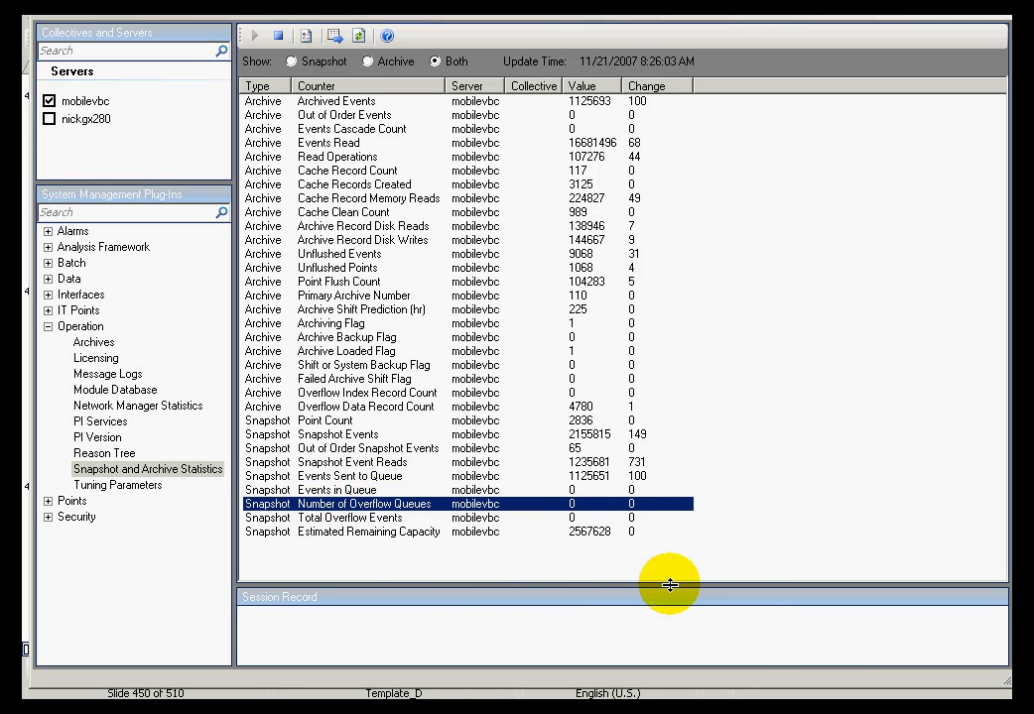
key(right)
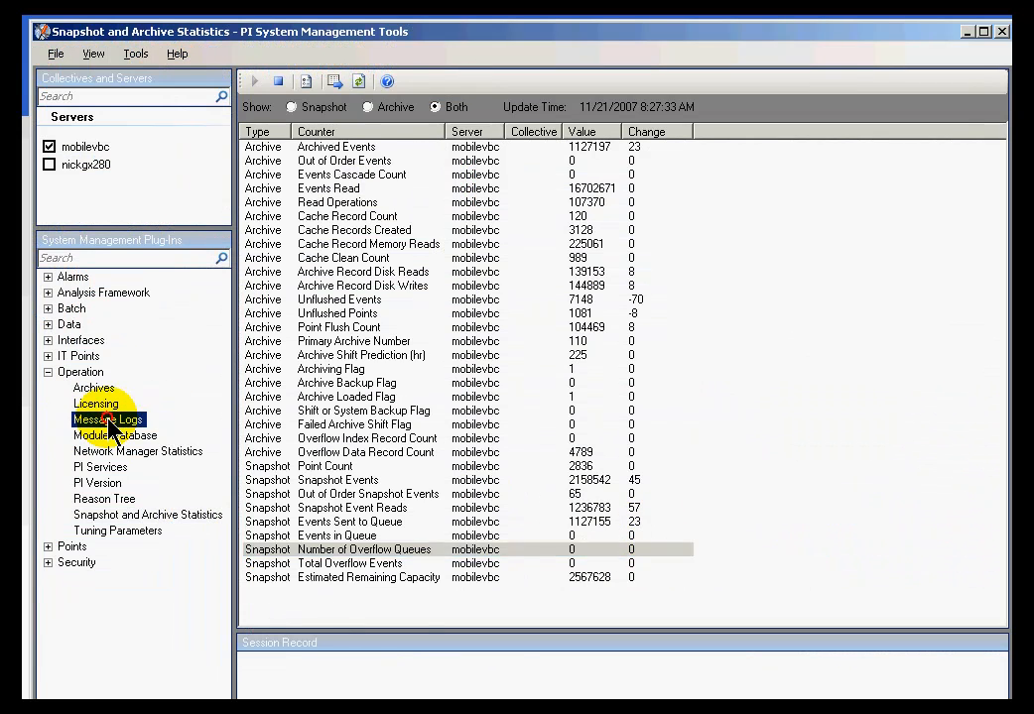
- Show the Message Logs listing server and SDK entries from the last five minutes
click(107, 418)
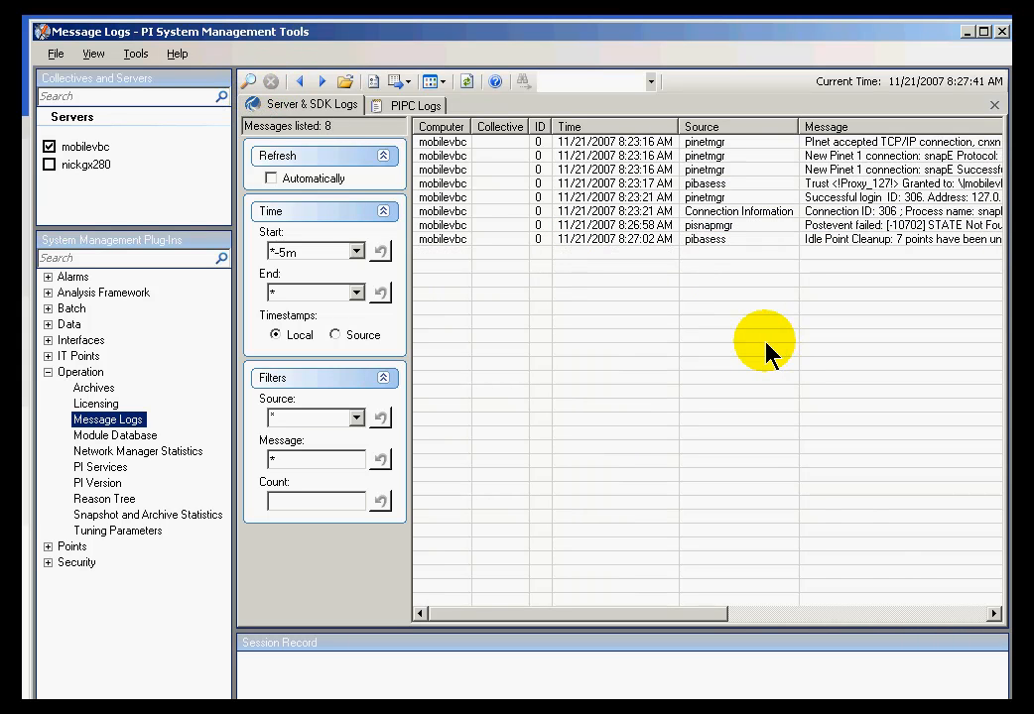
click(417, 103)
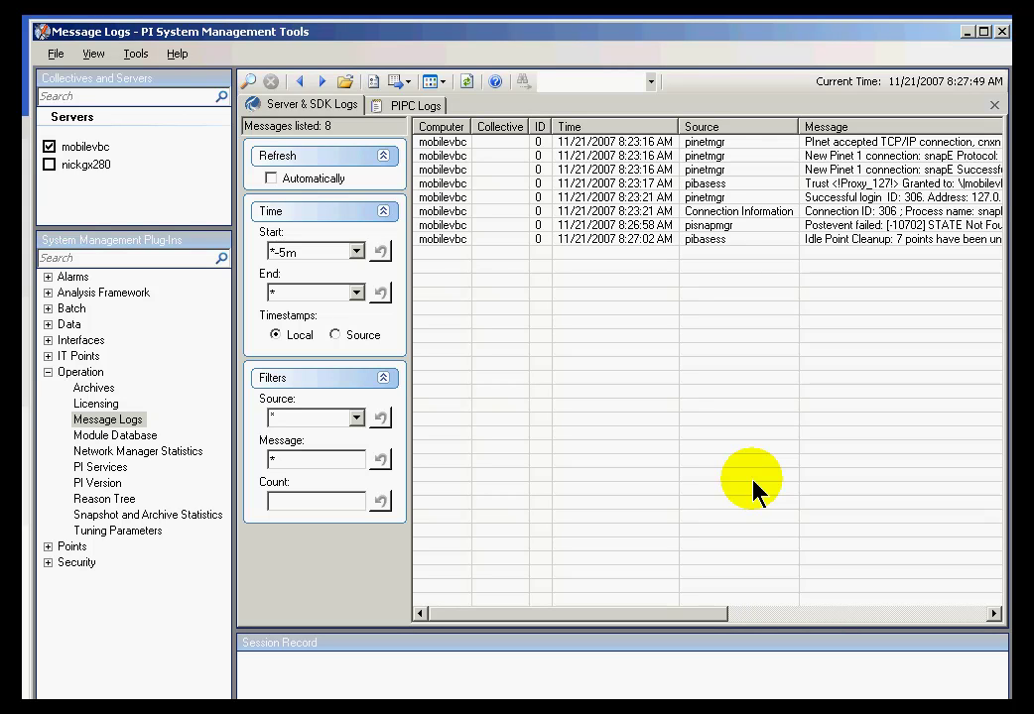
mouse_move(667, 464)
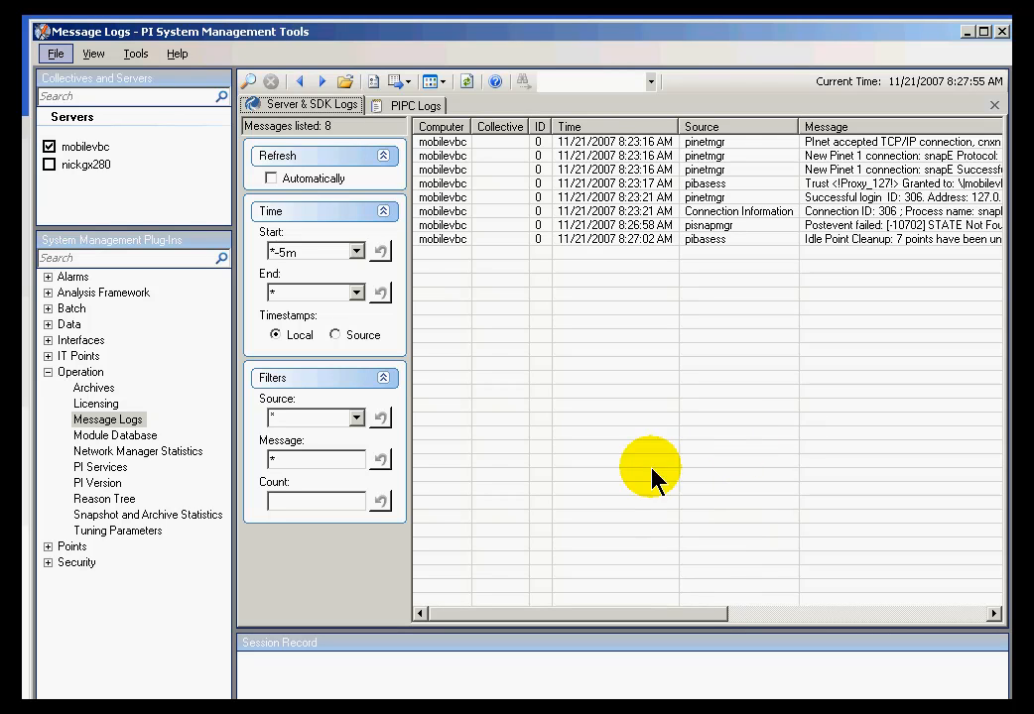
mouse_move(546, 302)
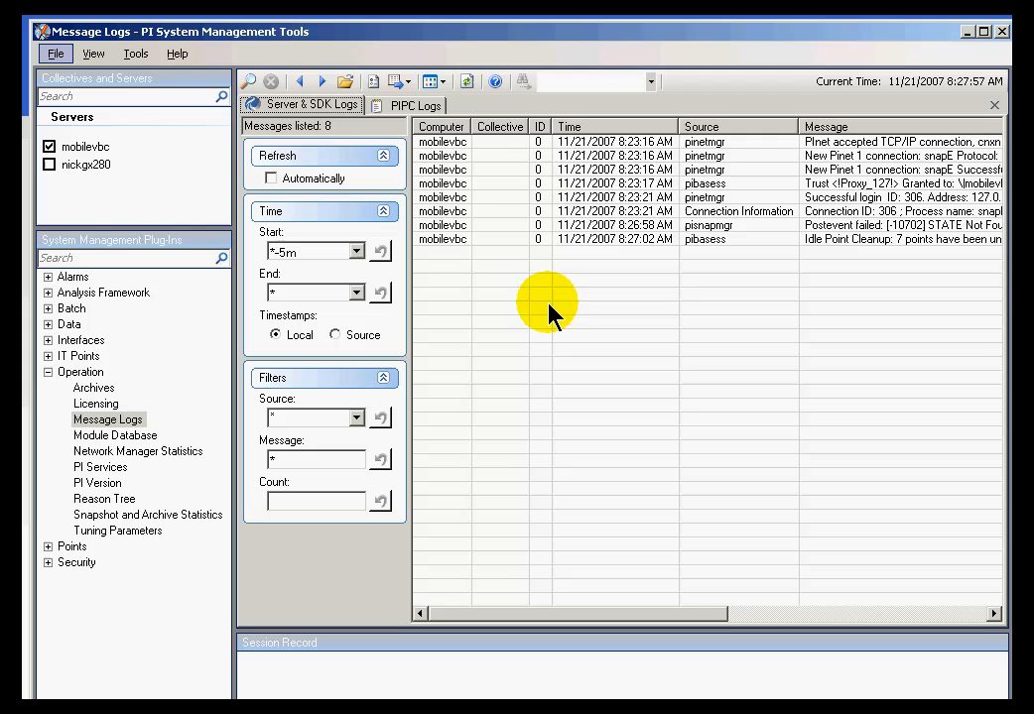
mouse_move(135, 54)
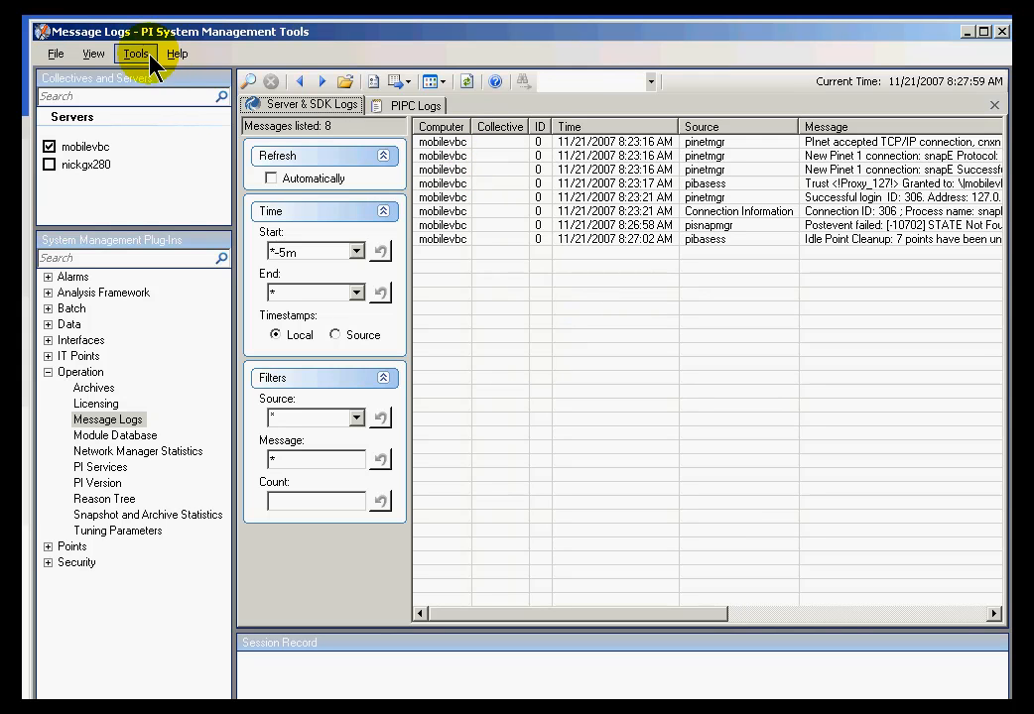
mouse_move(183, 119)
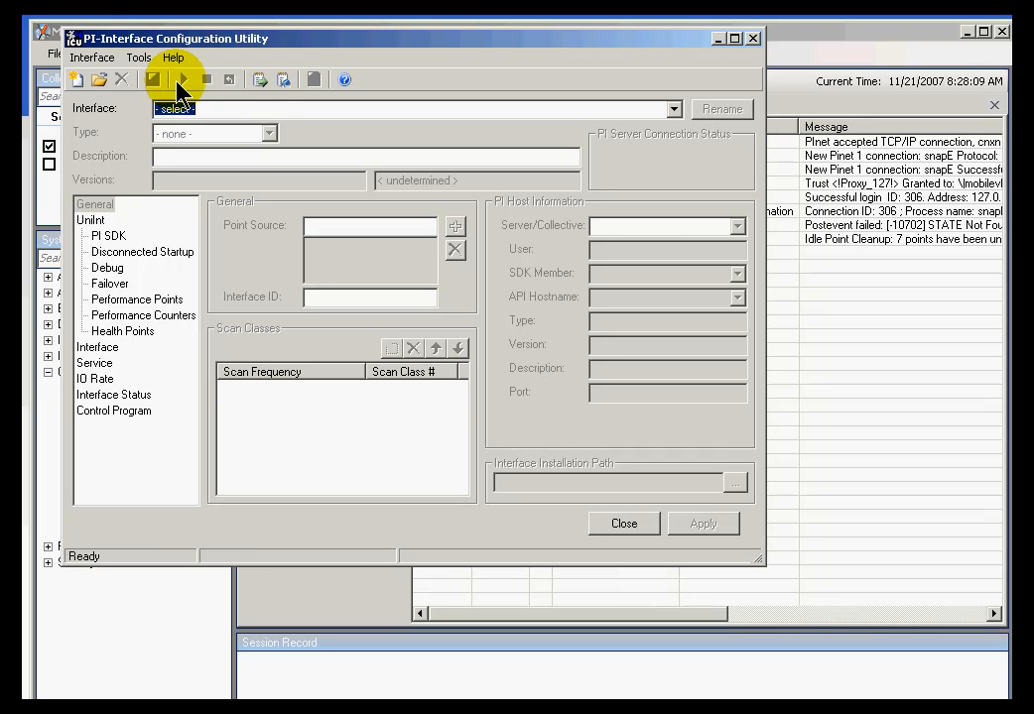
mouse_move(183, 80)
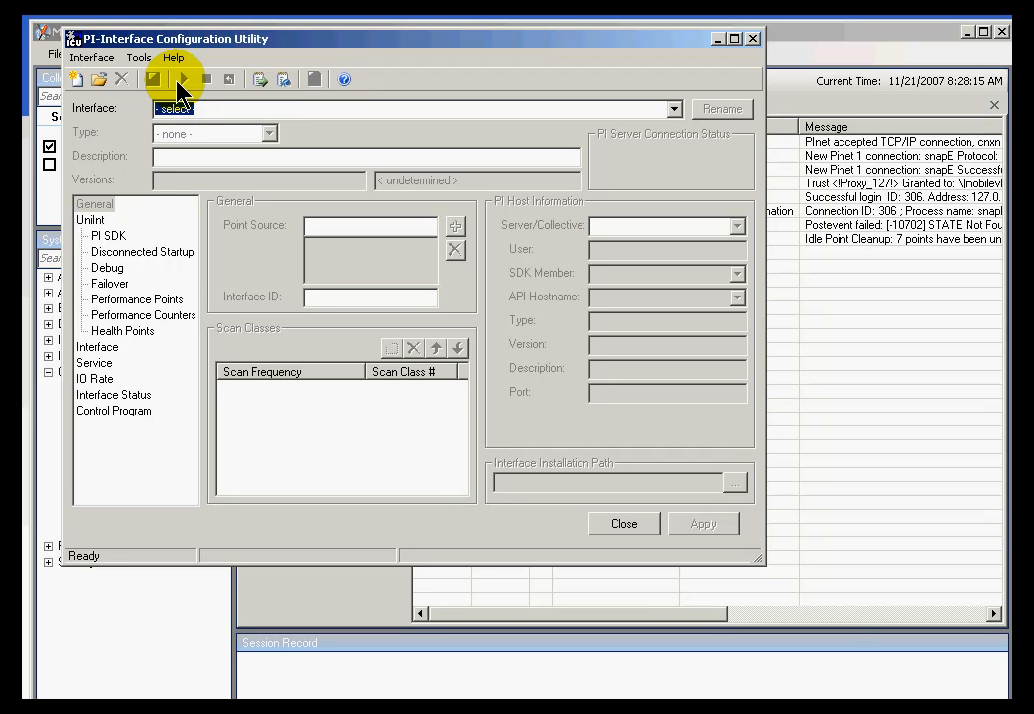
- Show the PIPC Log Files window listing pipc.log as the most recent log
click(139, 57)
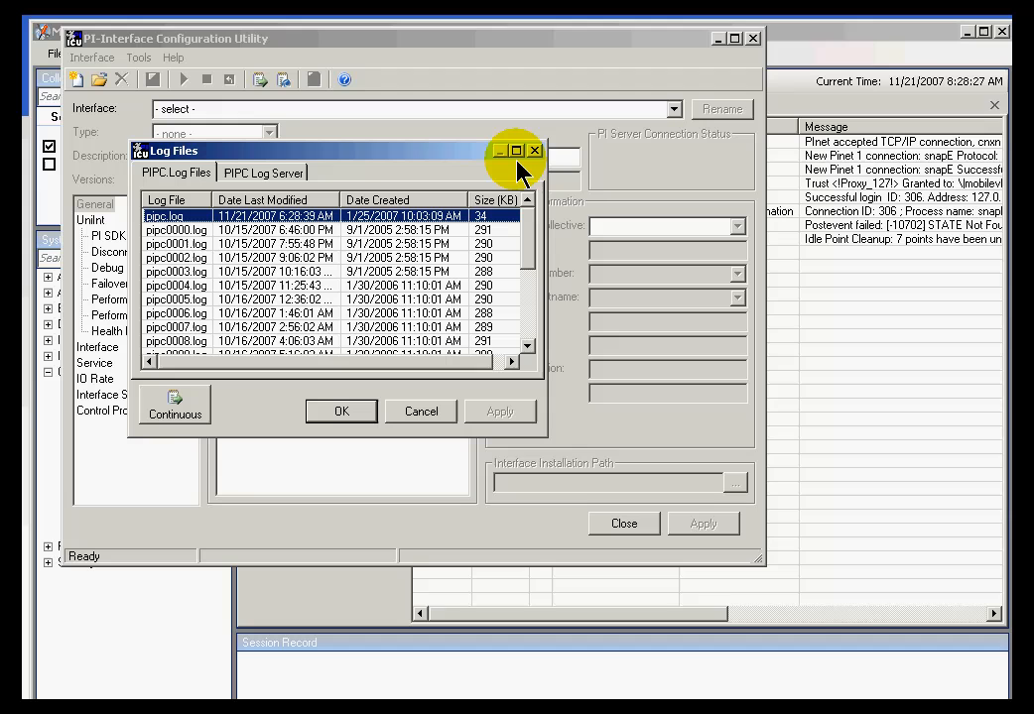
mouse_move(516, 151)
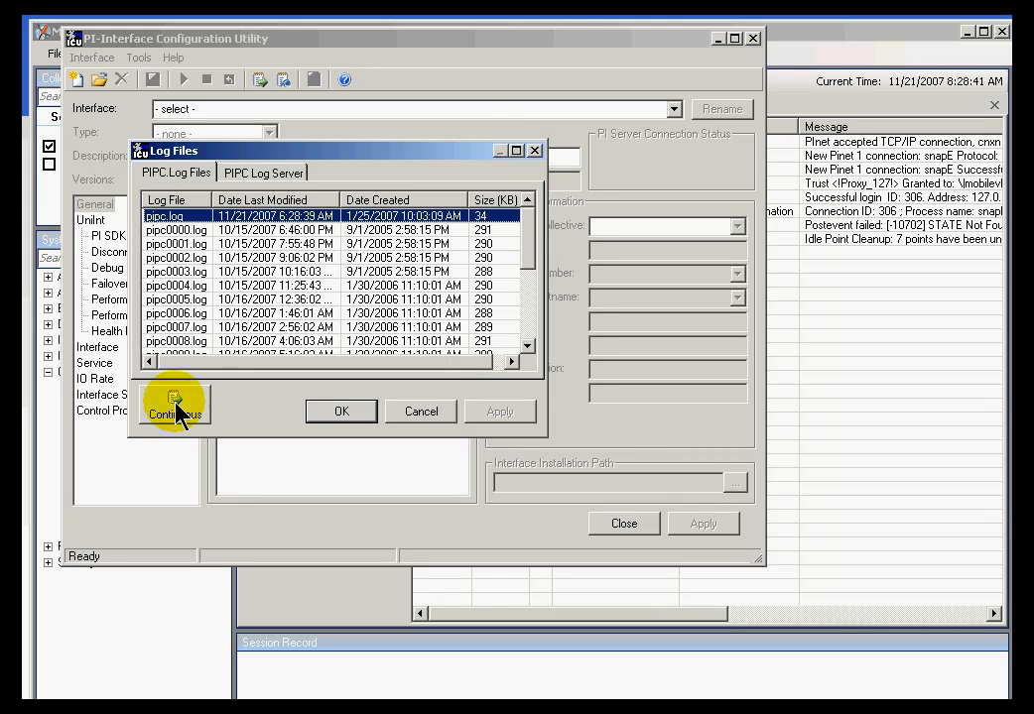
- Follow the PIPC log continuously with watchlog.exe, then close the console window
click(170, 408)
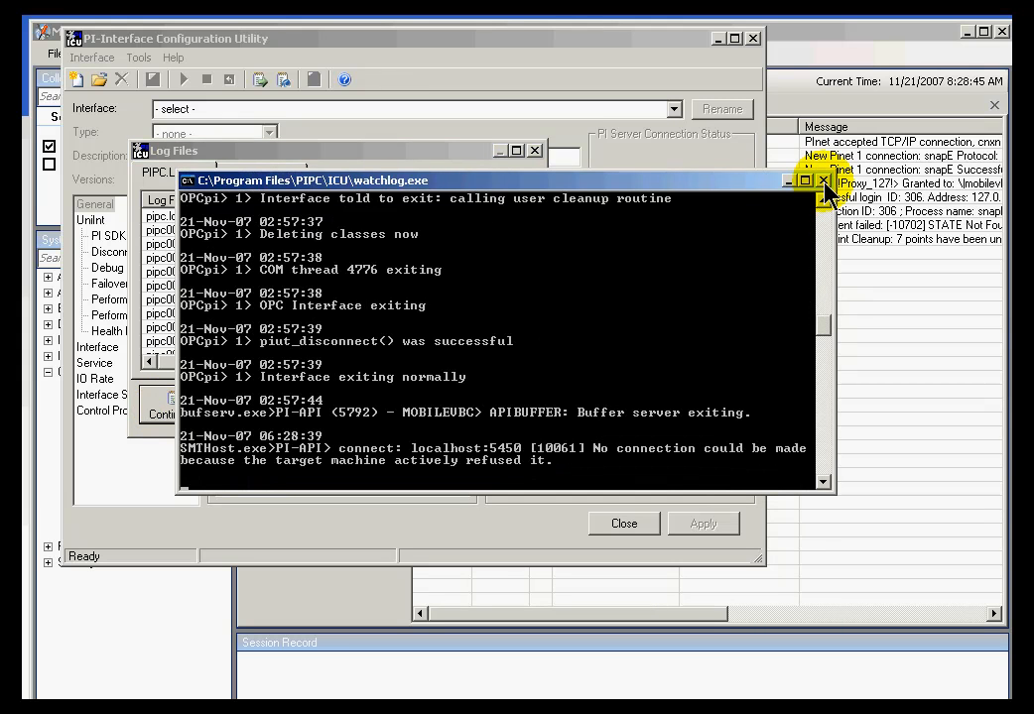
click(824, 181)
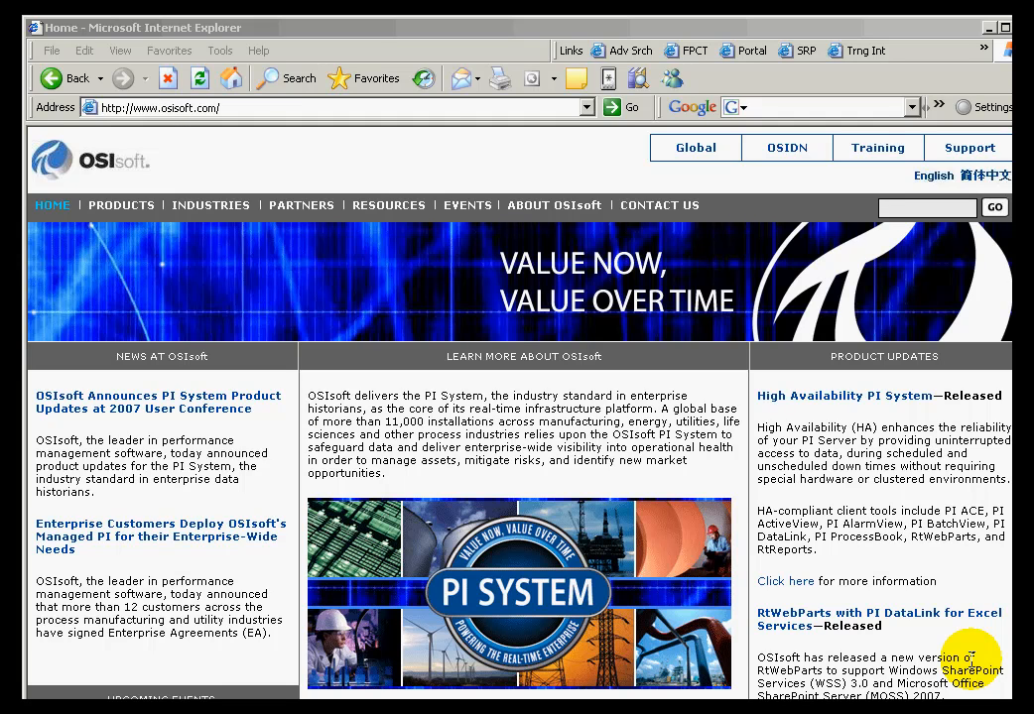
mouse_move(902, 236)
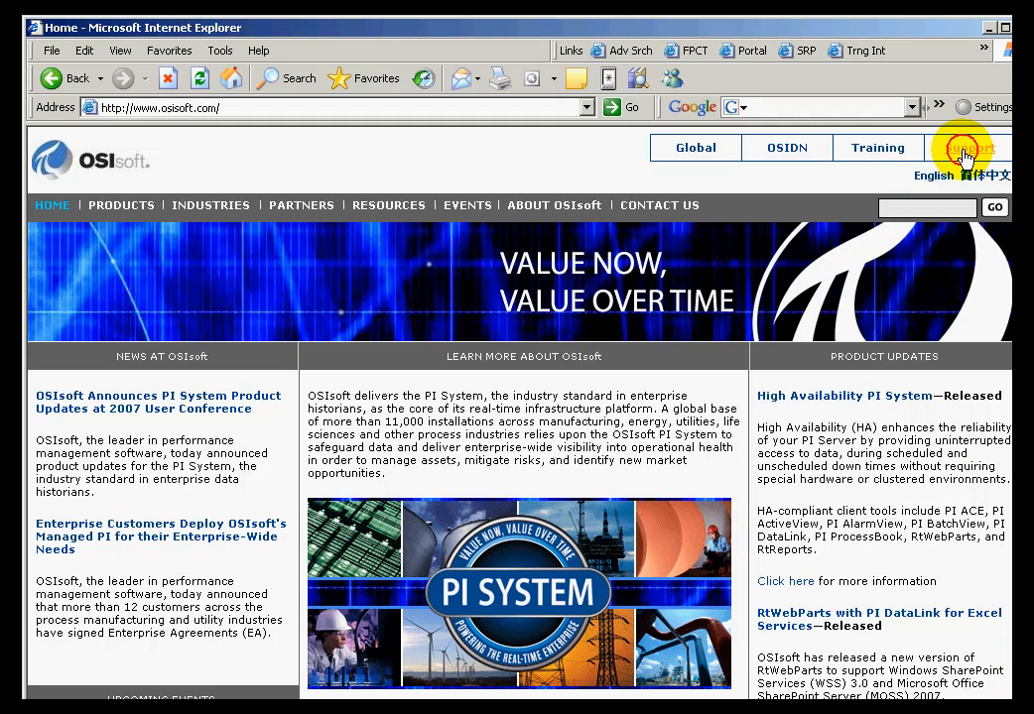
- Follow the Support link from osisoft.com to the OSIsoft Tech Support site
click(964, 147)
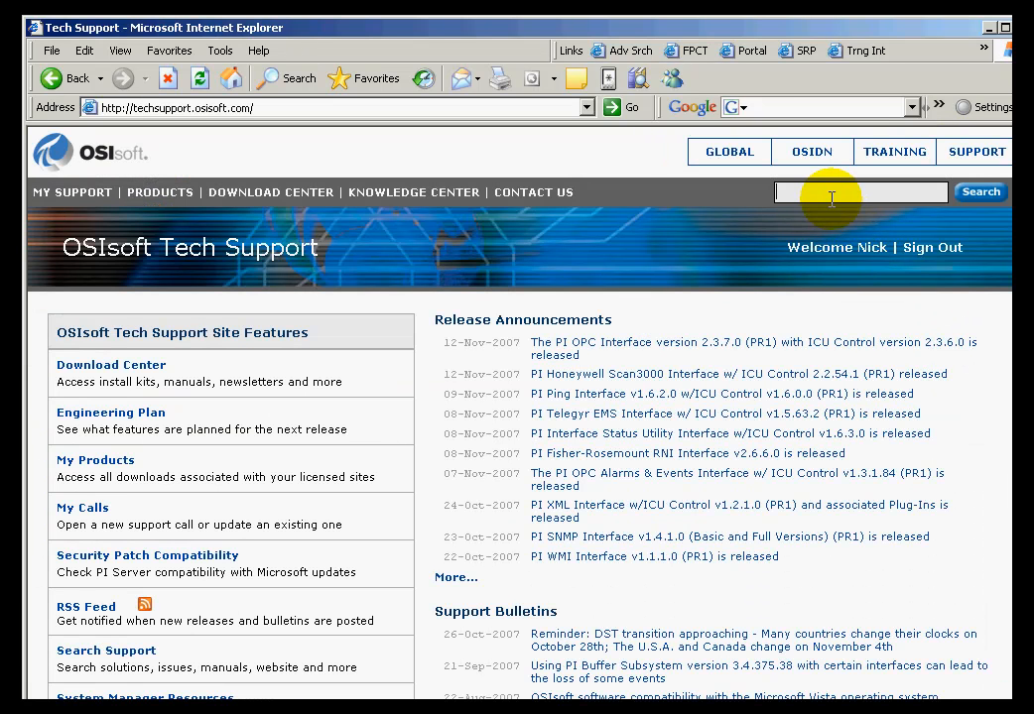
- Search the Tech Support site for '*10701*' to list articles mentioning that error code
click(859, 191)
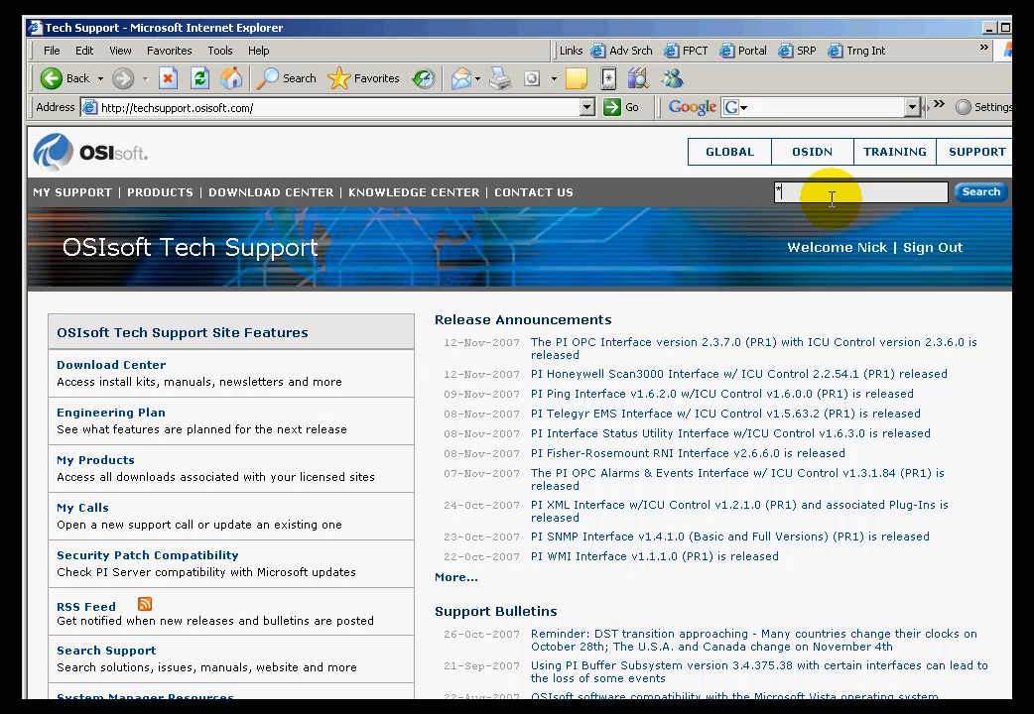
text(*10701*)
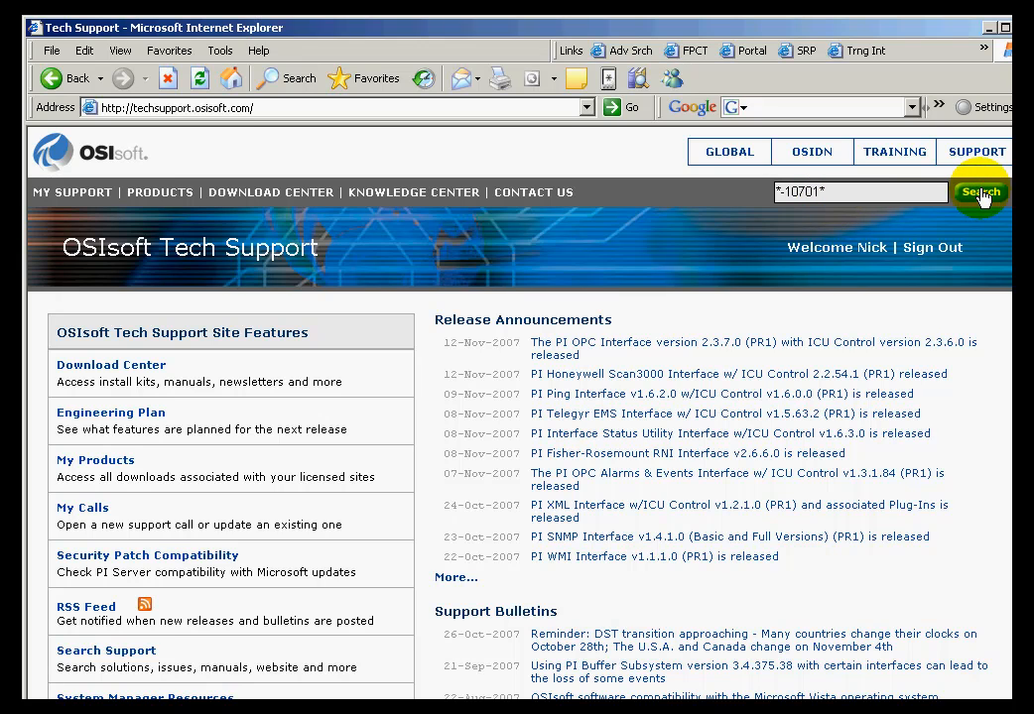
click(978, 191)
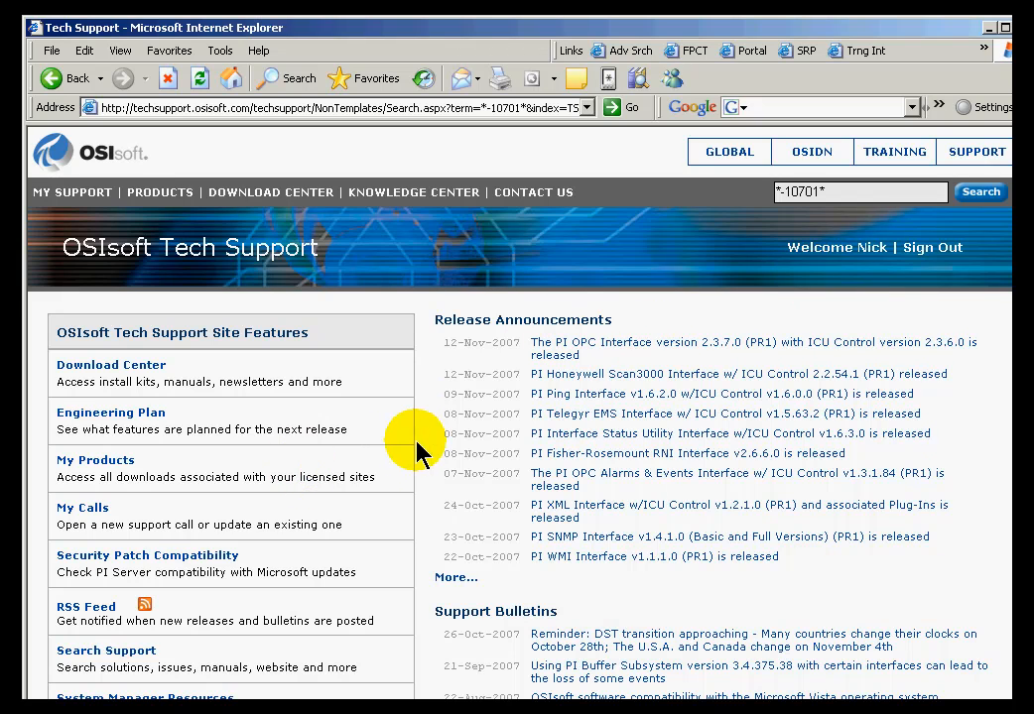
click(979, 191)
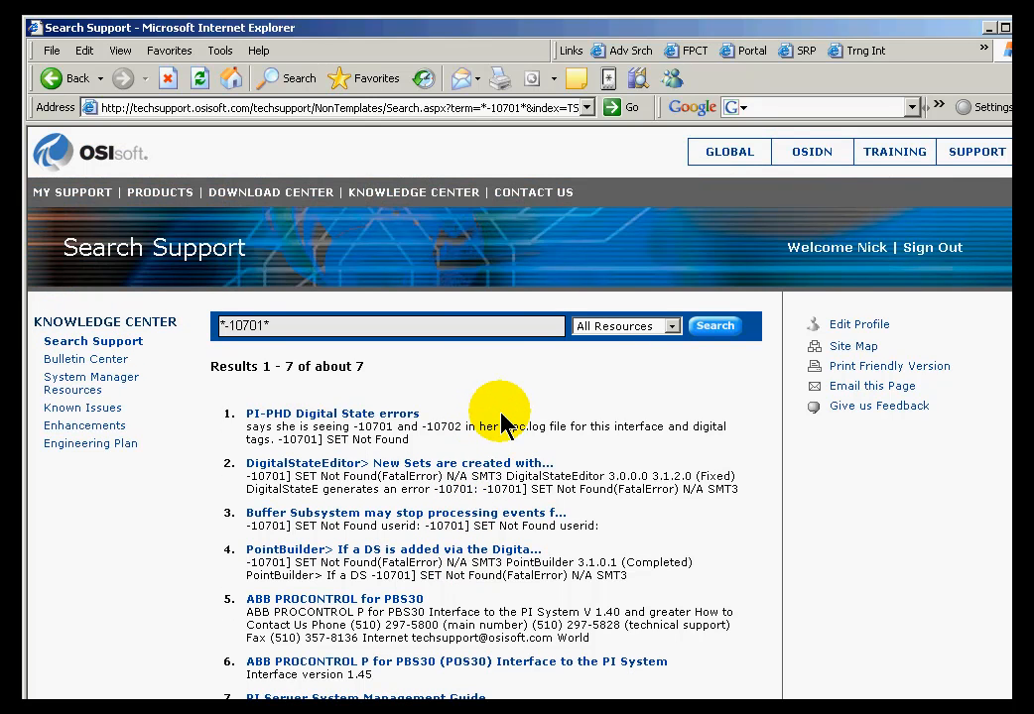
mouse_move(556, 357)
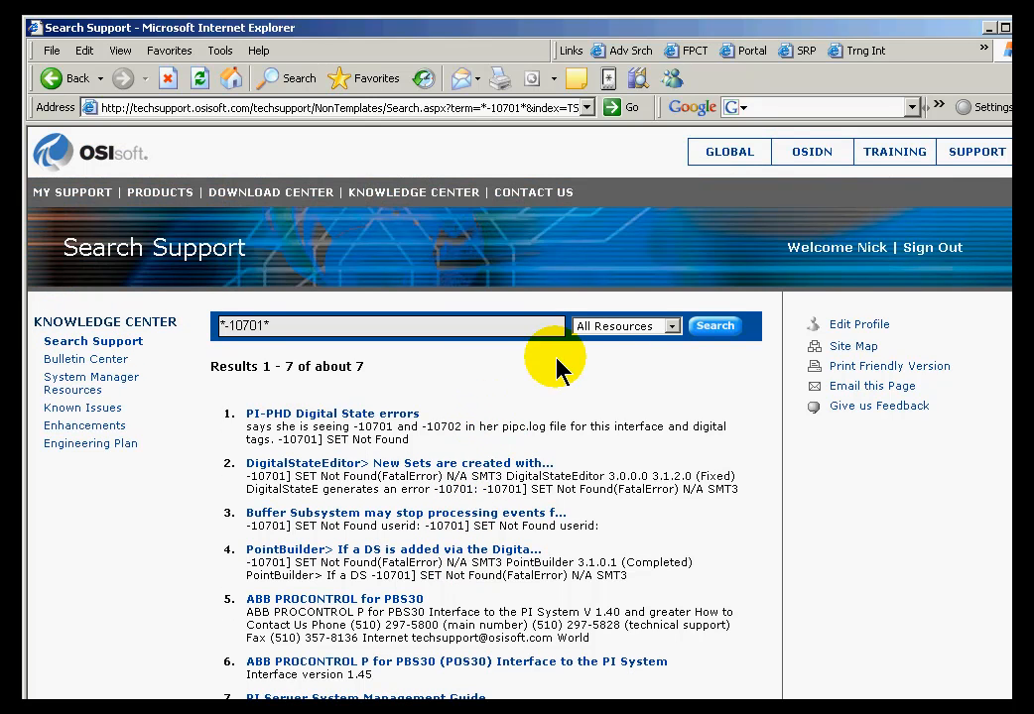